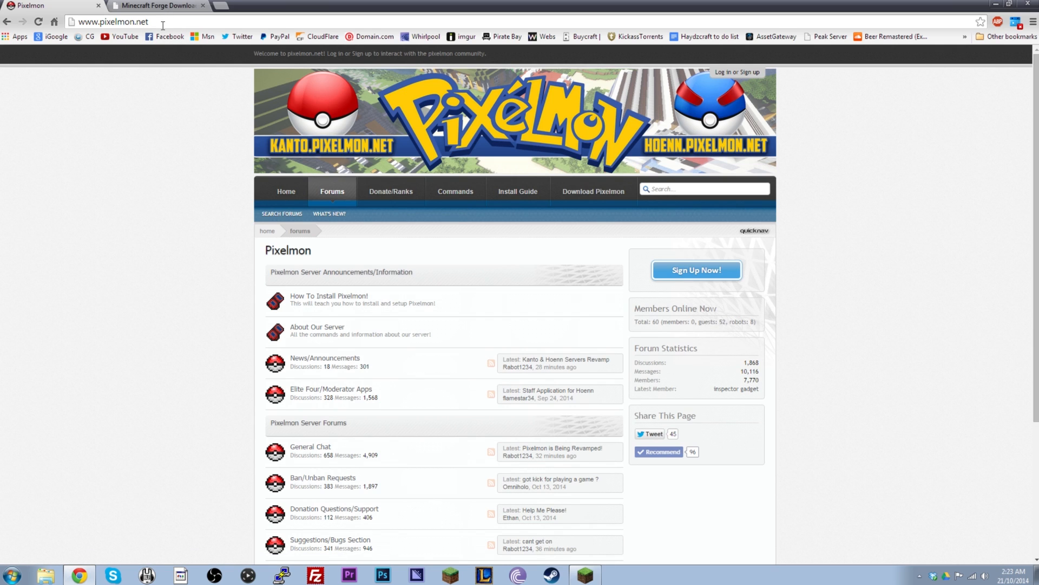
pyautogui.moveTo(563, 166)
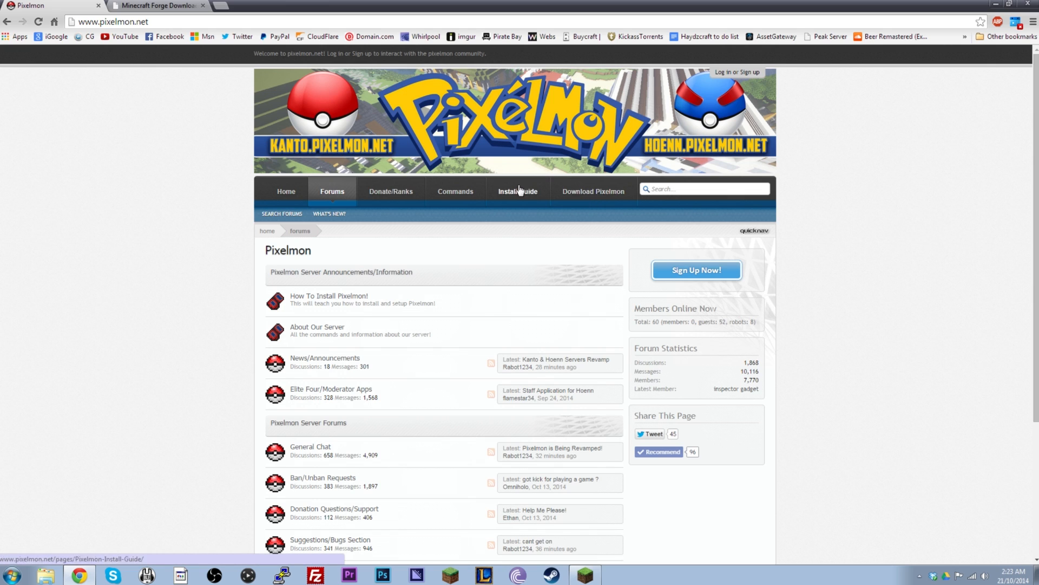
pyautogui.moveTo(538, 208)
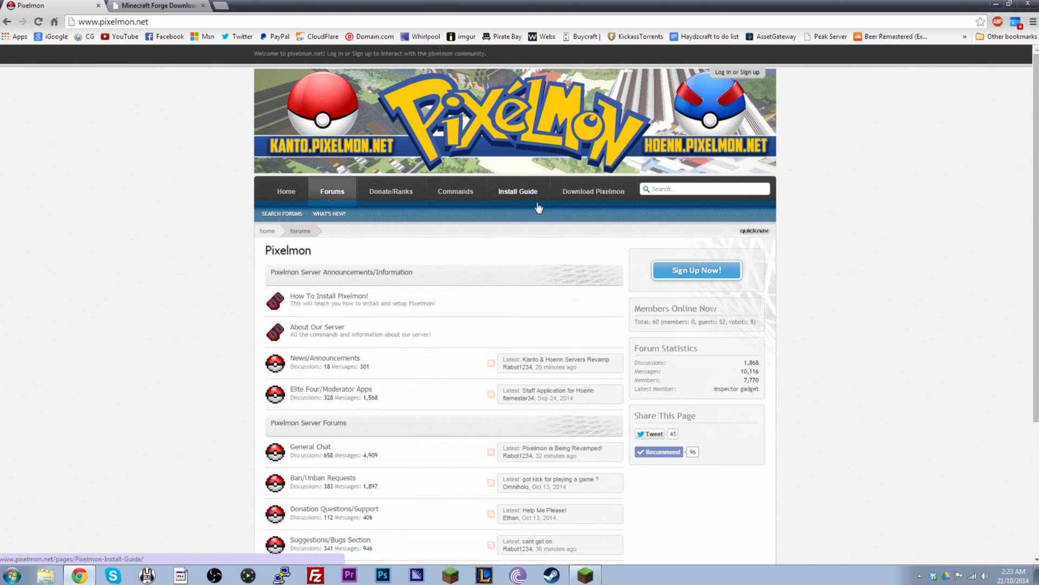
pyautogui.moveTo(521, 201)
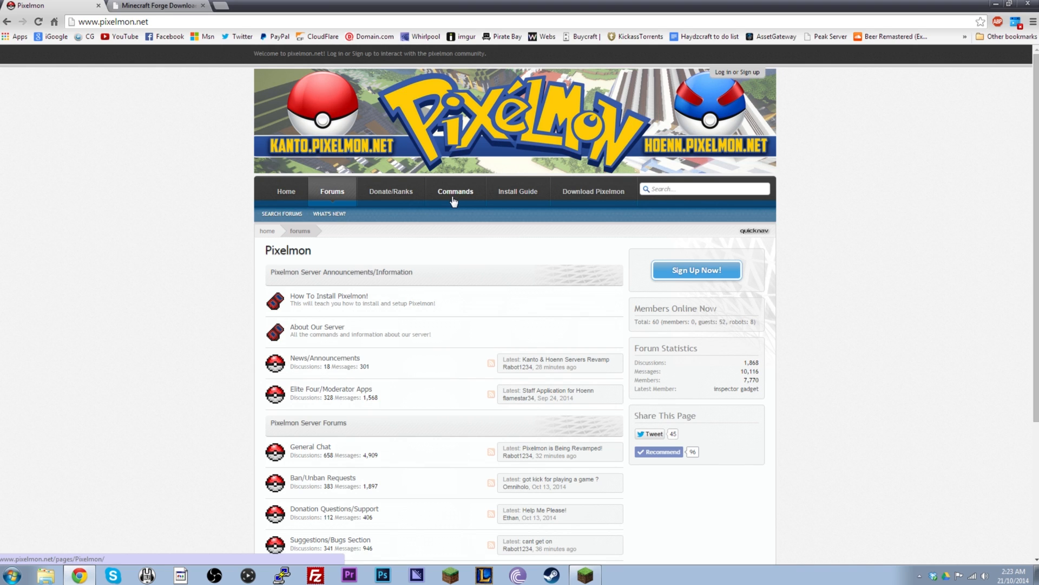
pyautogui.moveTo(335, 206)
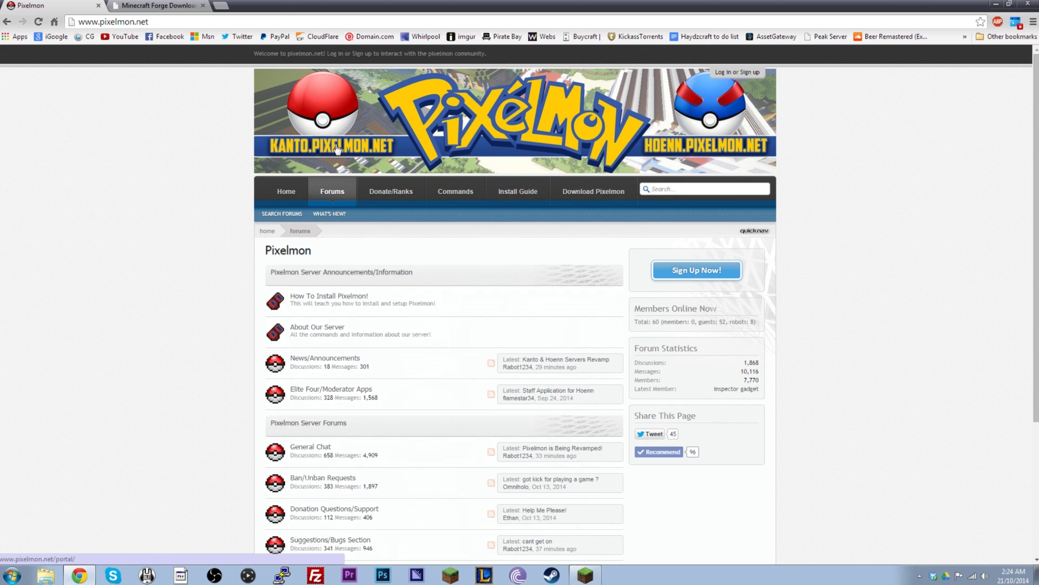
pyautogui.moveTo(337, 156)
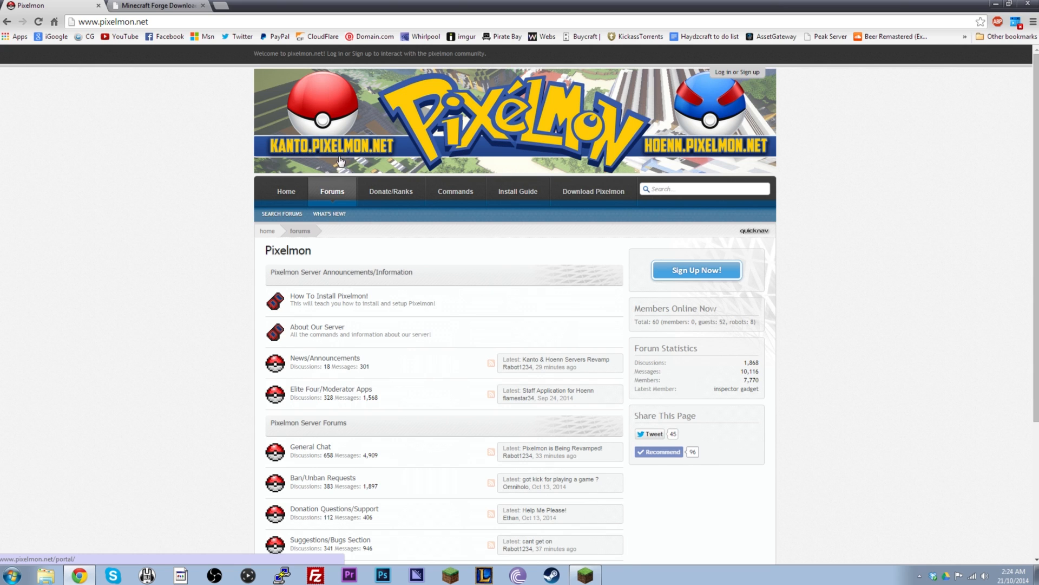
pyautogui.moveTo(338, 162)
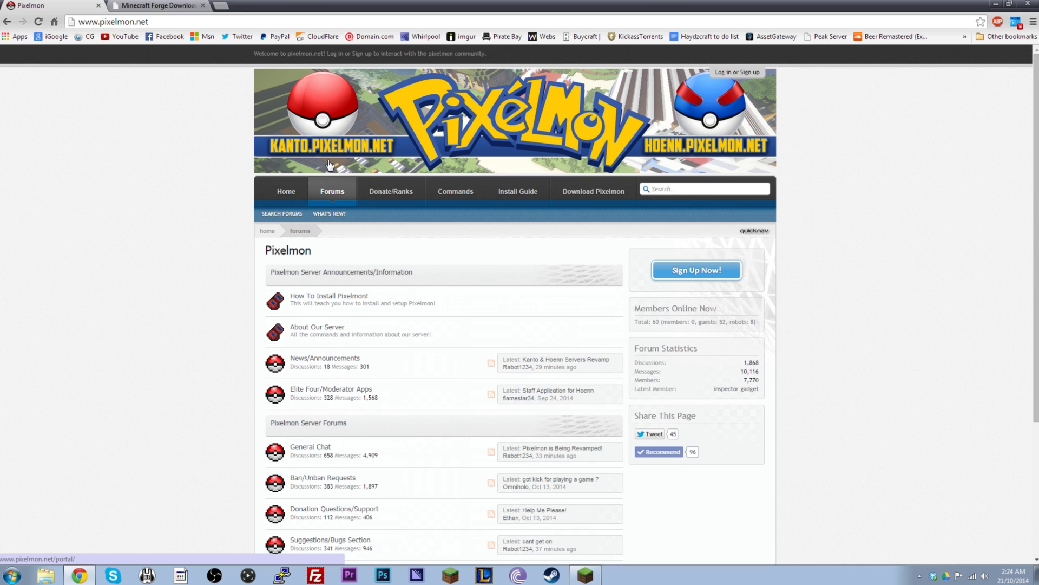
pyautogui.moveTo(334, 163)
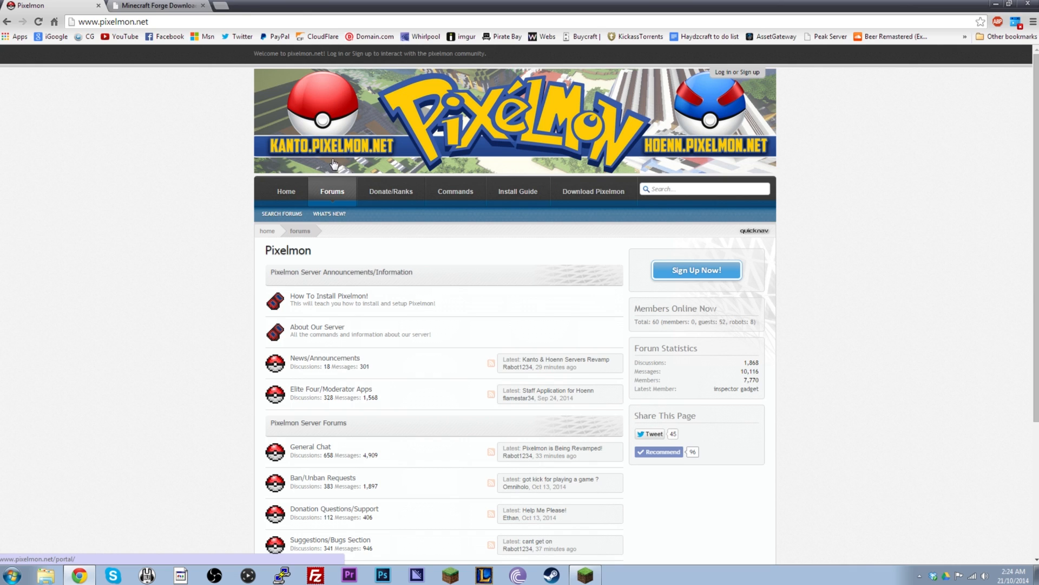
pyautogui.moveTo(281, 150)
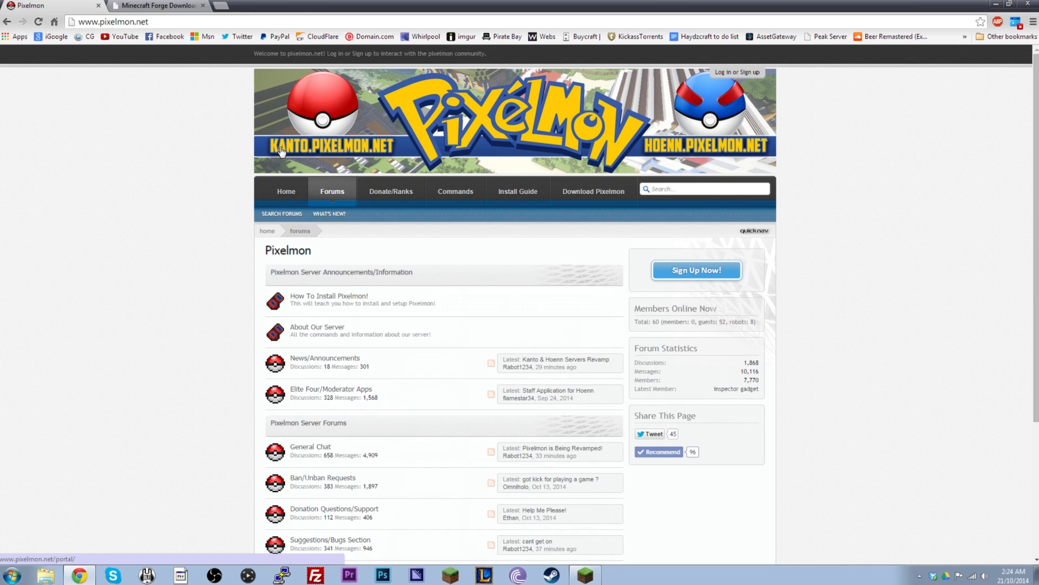
pyautogui.moveTo(384, 159)
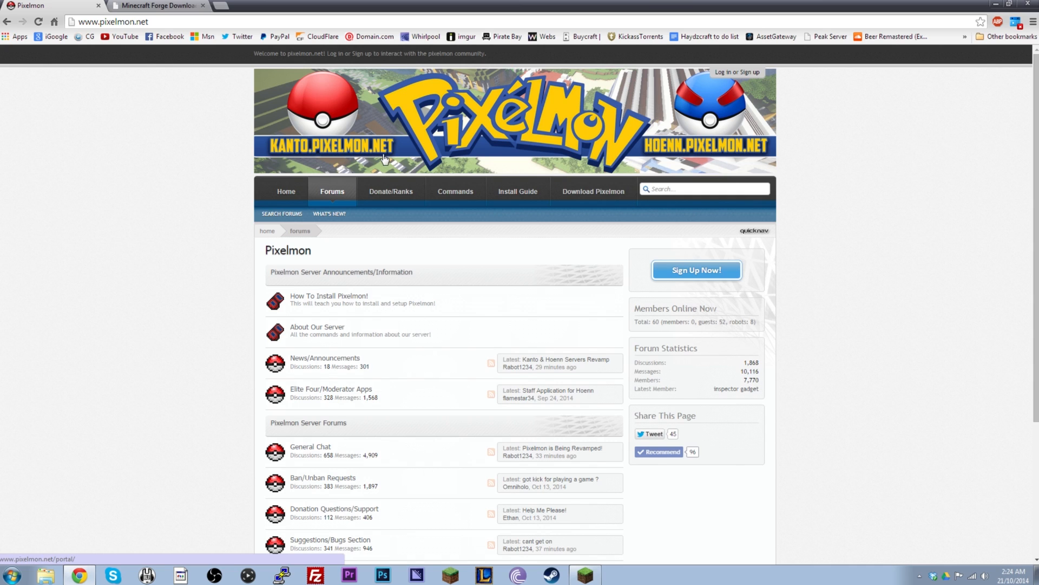
pyautogui.moveTo(760, 157)
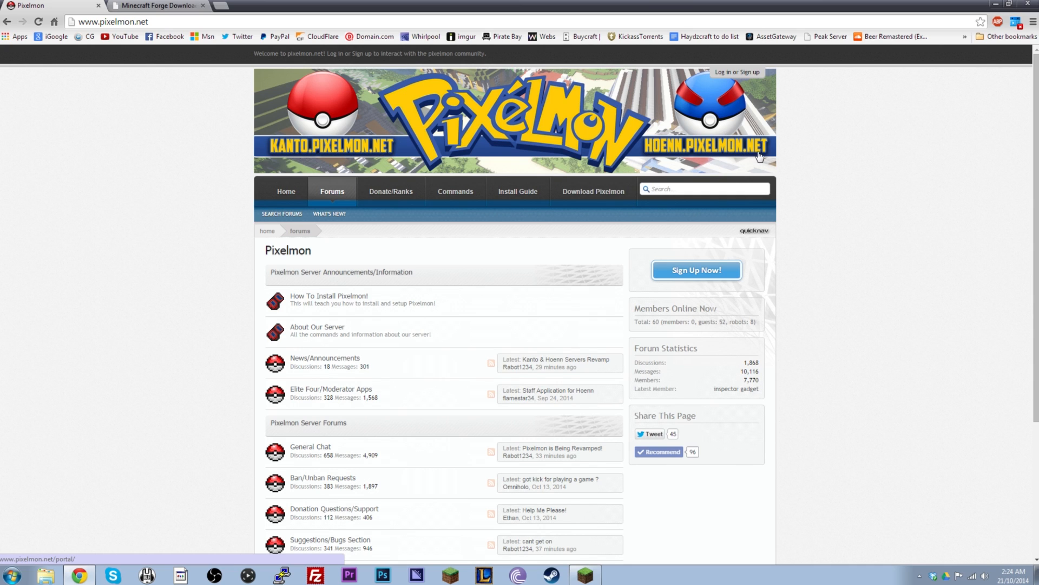
pyautogui.moveTo(746, 163)
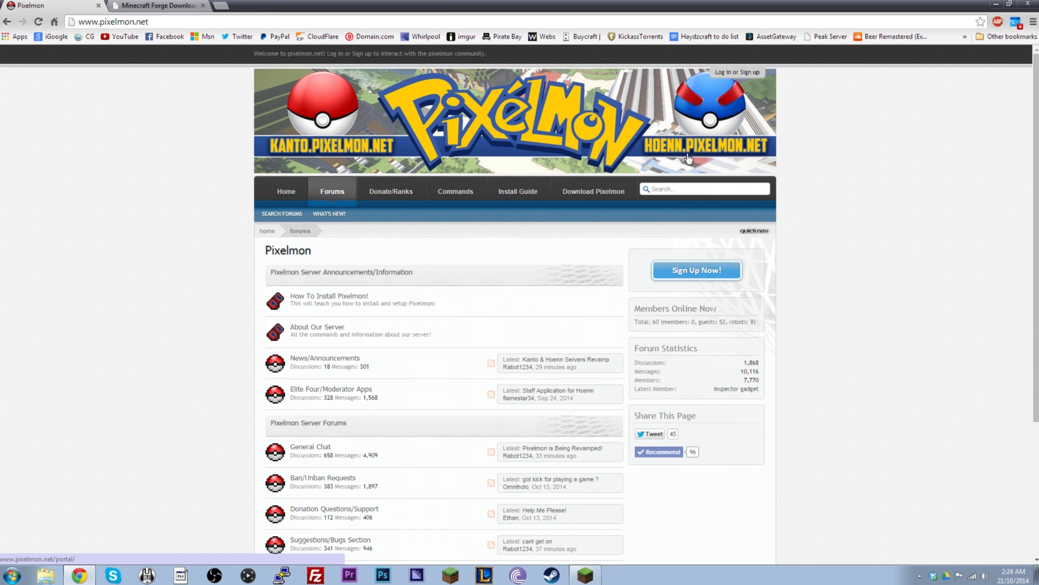
pyautogui.moveTo(500, 165)
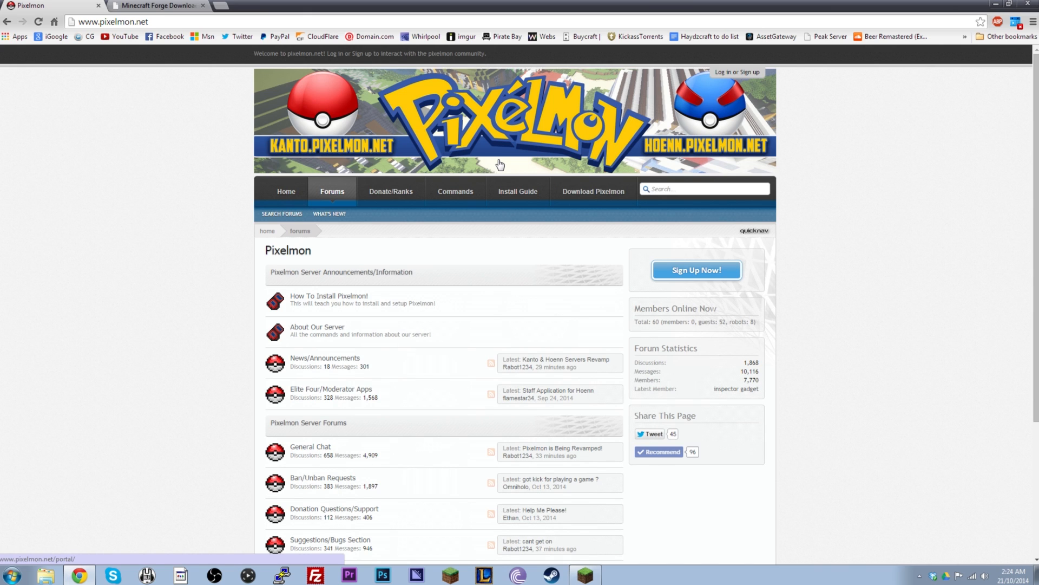
pyautogui.moveTo(585, 191)
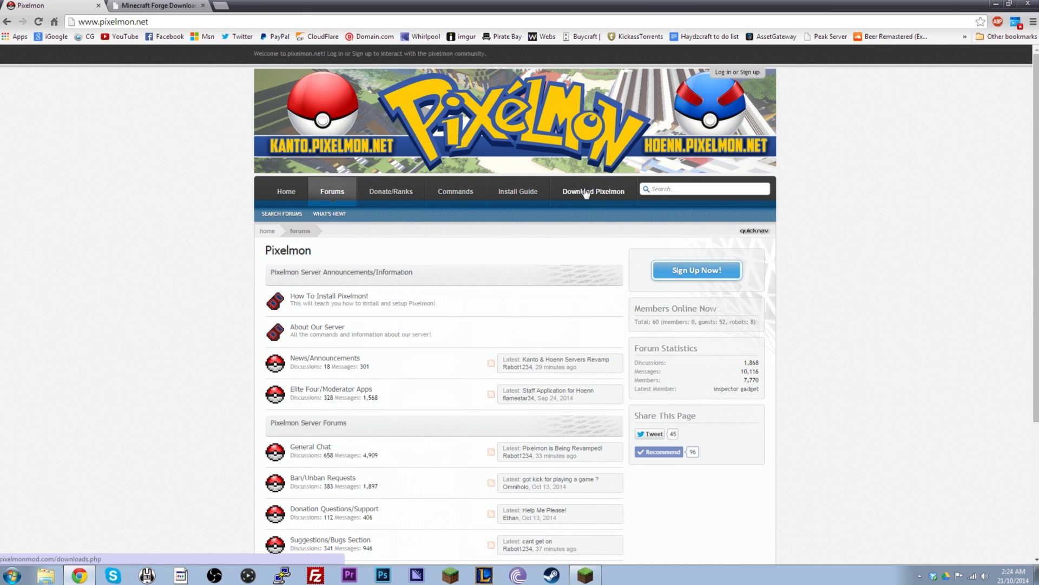
pyautogui.moveTo(590, 196)
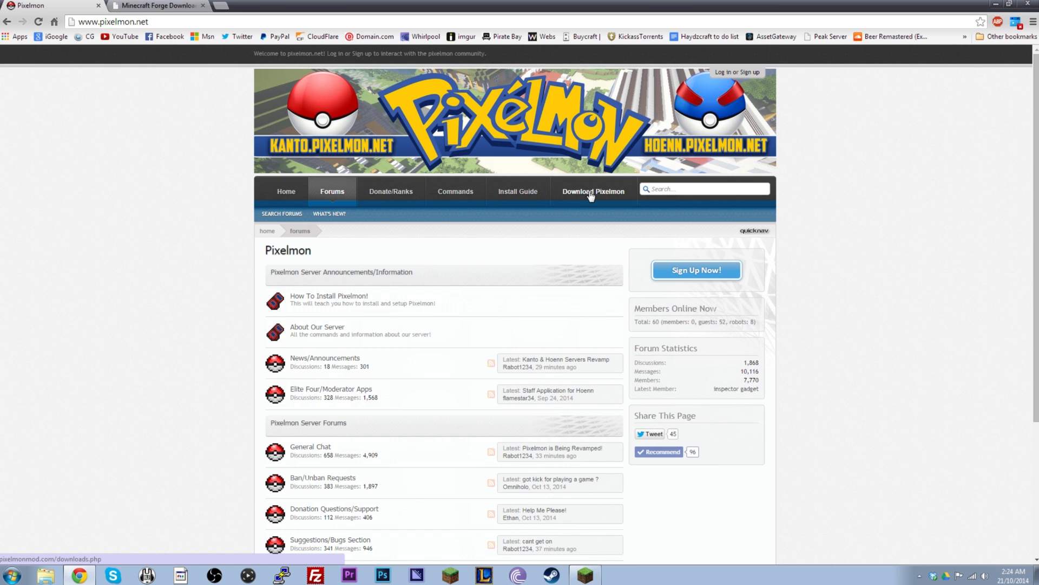
# Step: From the Pixelmon download page showing 3.3.1, go to the News/Announcements forum on pixelmon.net
pyautogui.click(594, 190)
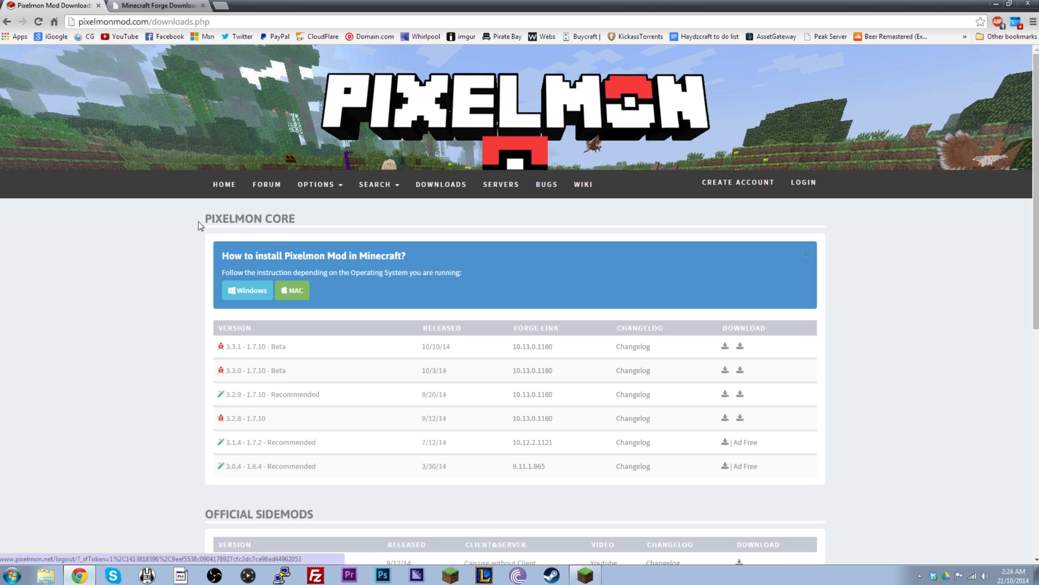
pyautogui.moveTo(537, 231)
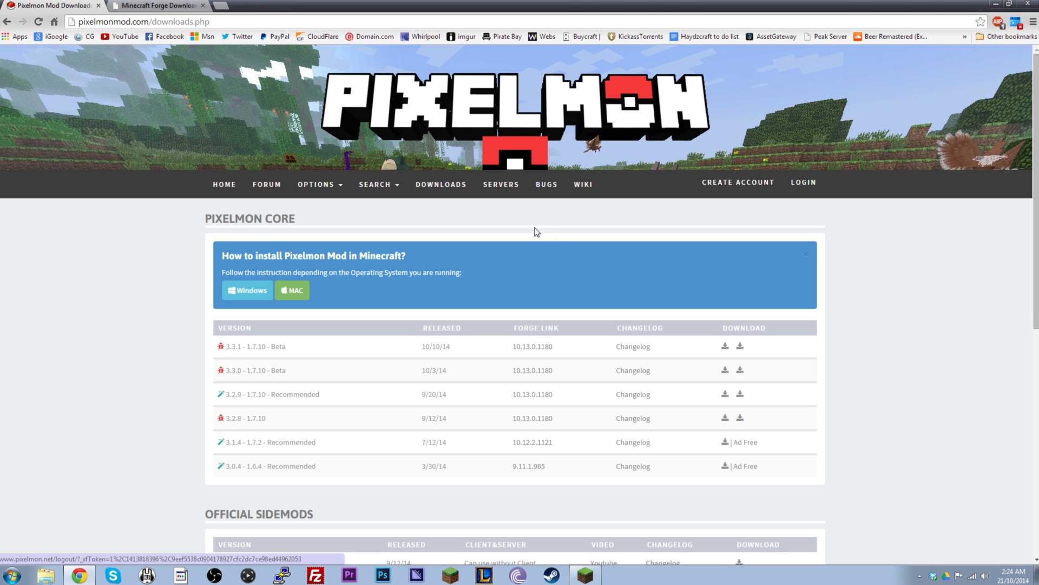
pyautogui.moveTo(524, 223)
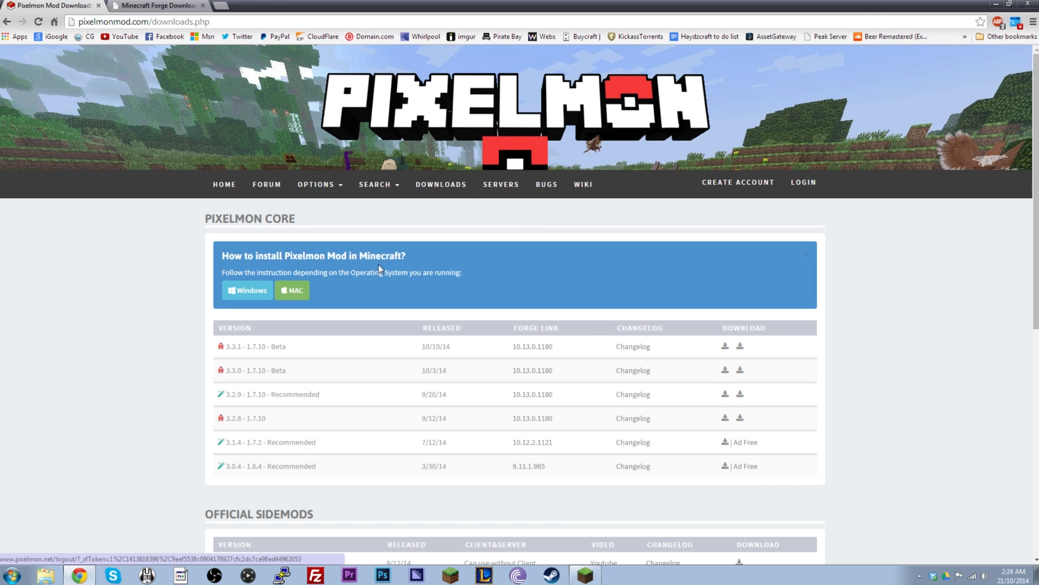
pyautogui.moveTo(312, 469)
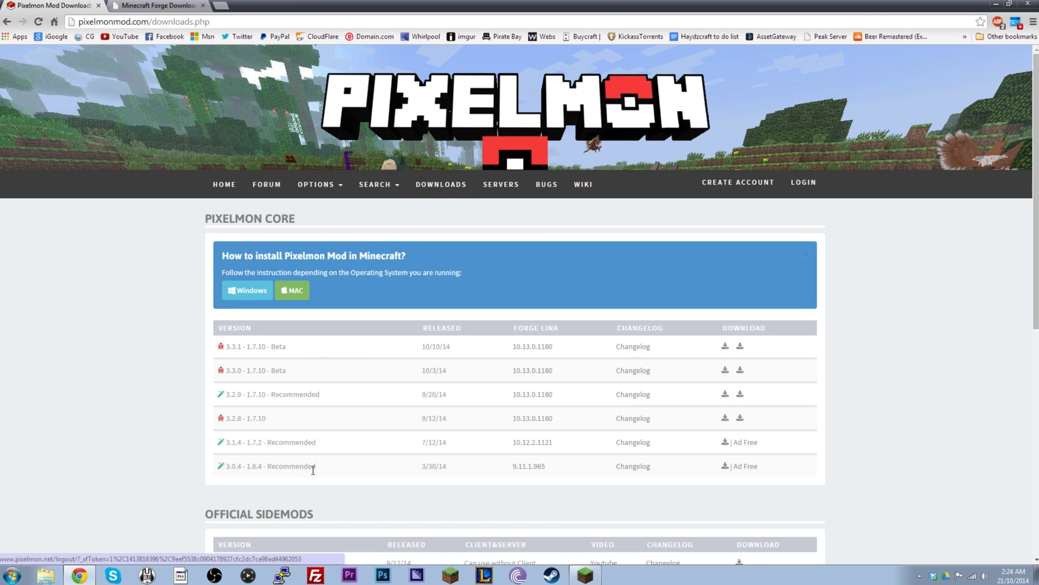
pyautogui.moveTo(318, 472)
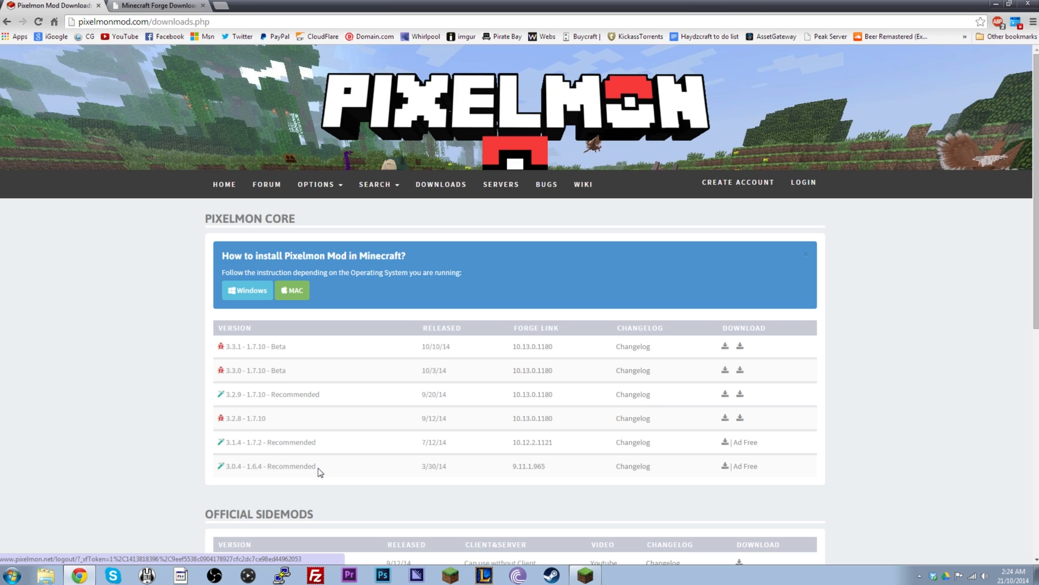
pyautogui.moveTo(277, 371)
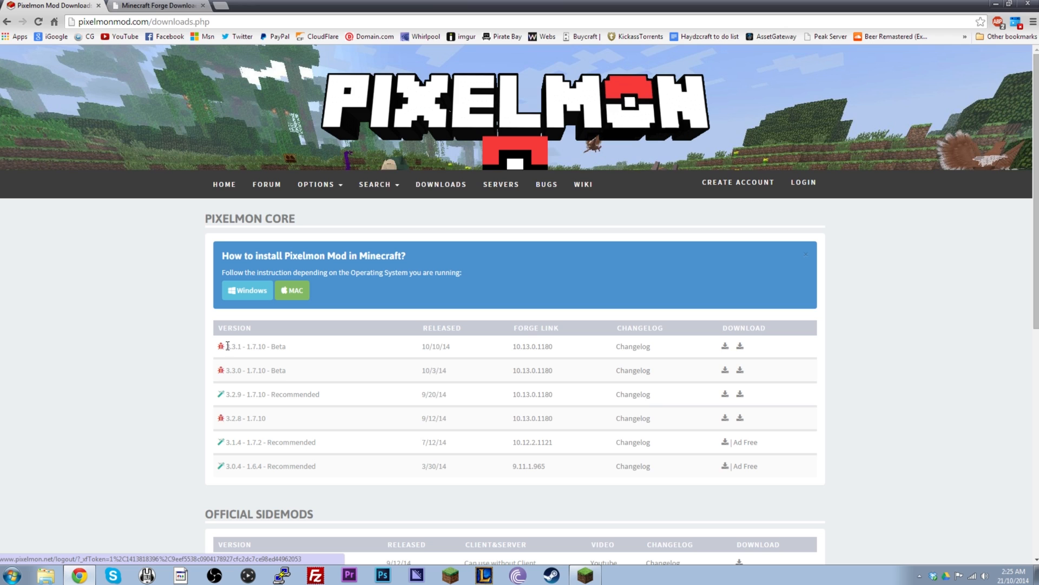
pyautogui.doubleClick(233, 346)
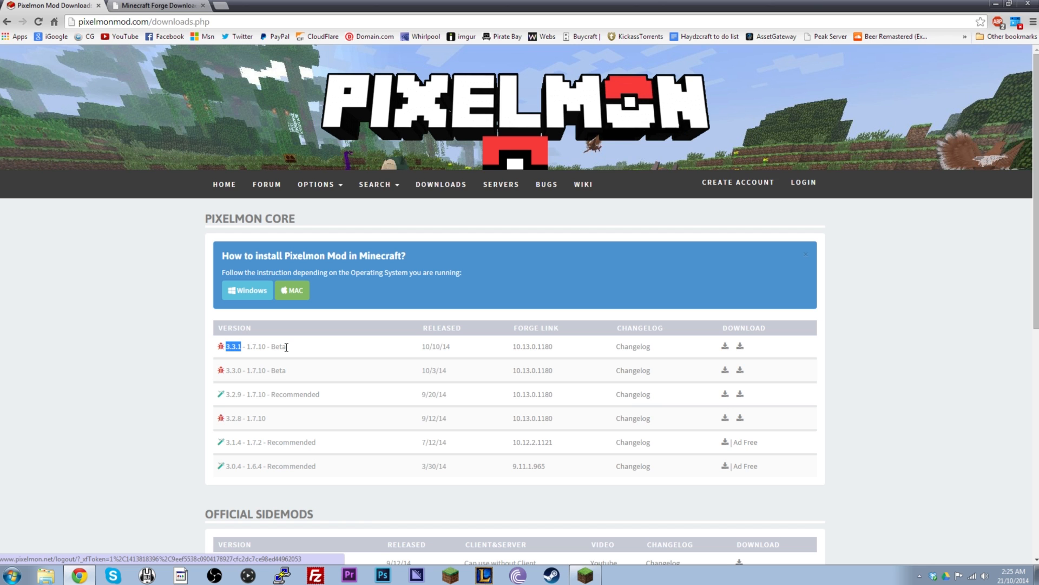
pyautogui.moveTo(274, 360)
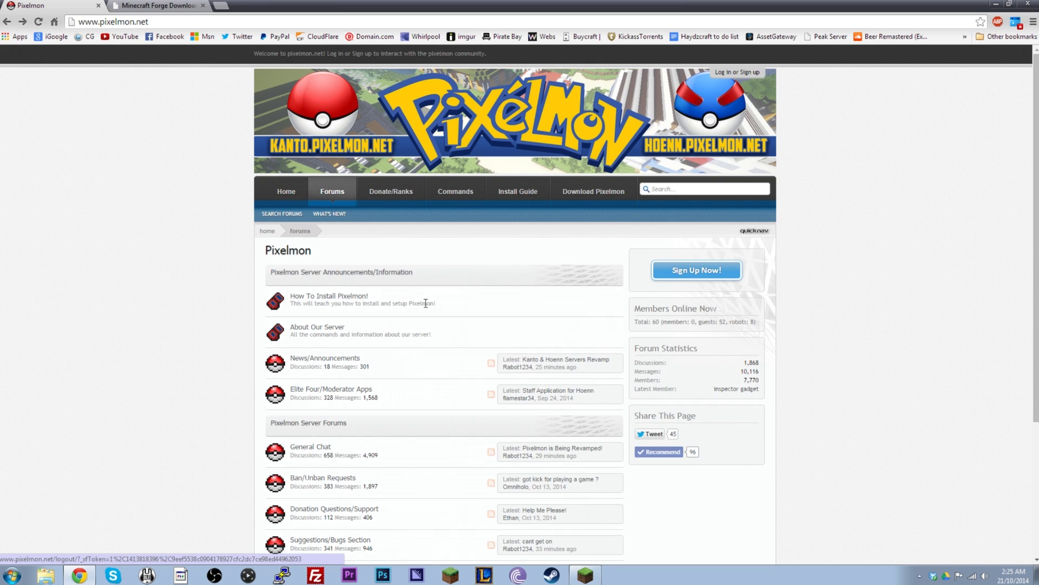
pyautogui.moveTo(692, 151)
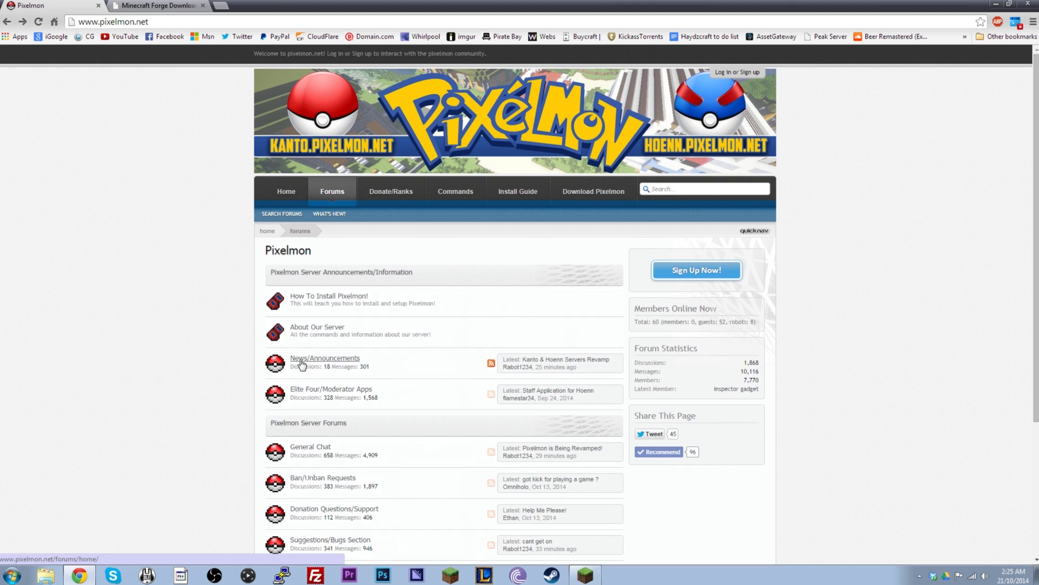
pyautogui.click(324, 358)
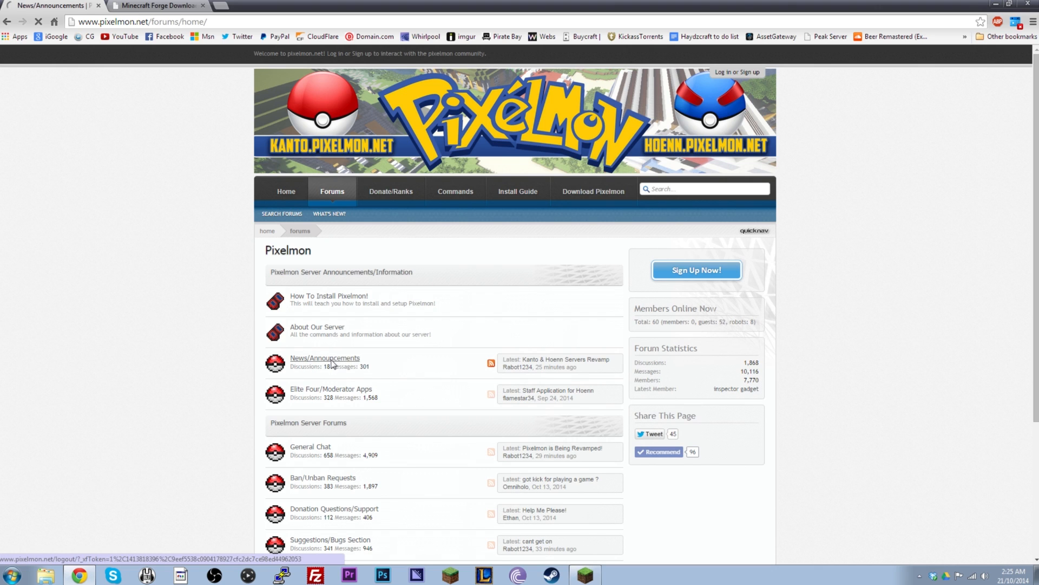
pyautogui.click(325, 359)
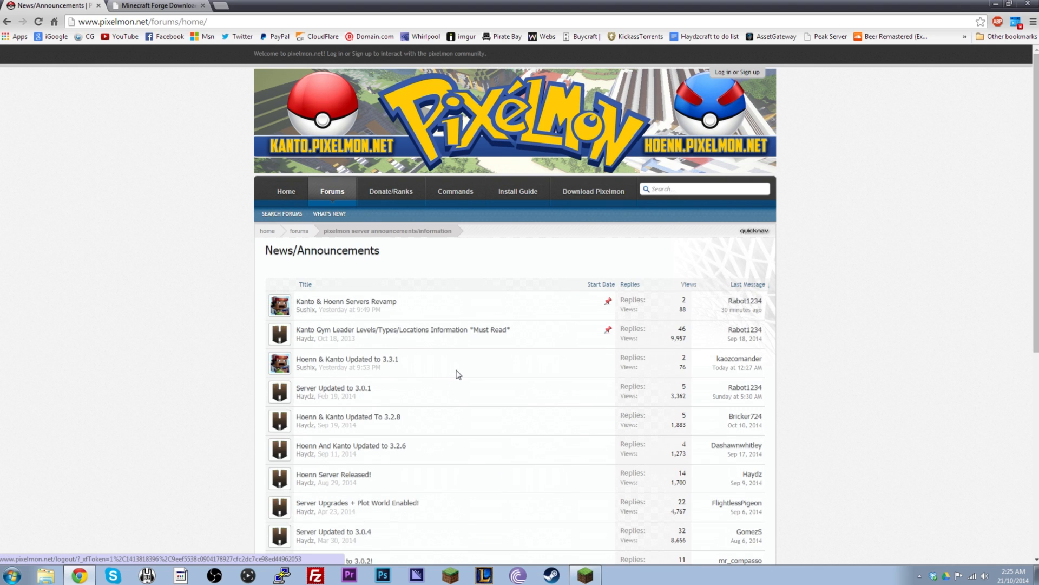
pyautogui.moveTo(346, 358)
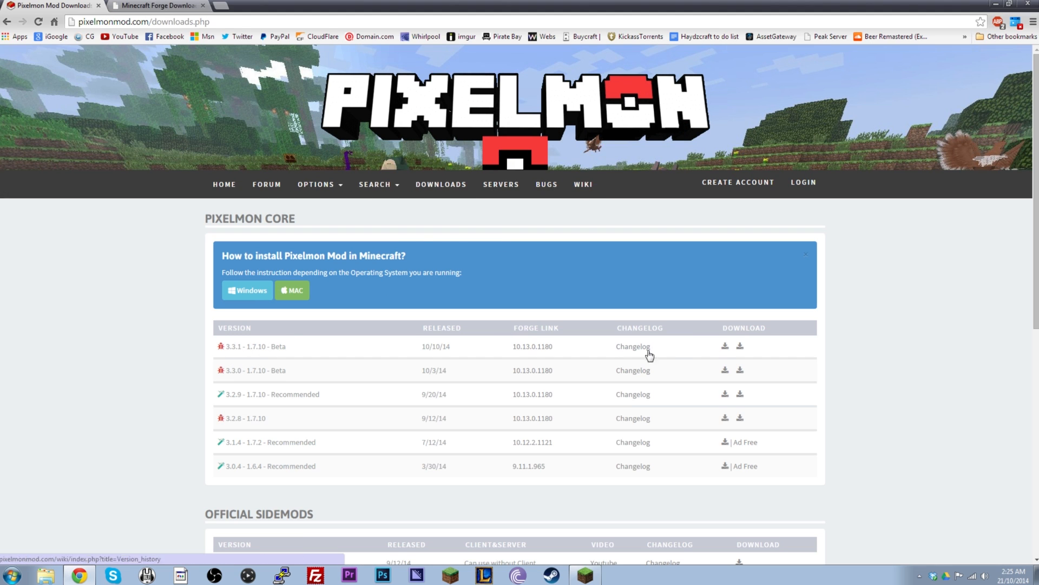
pyautogui.moveTo(740, 346)
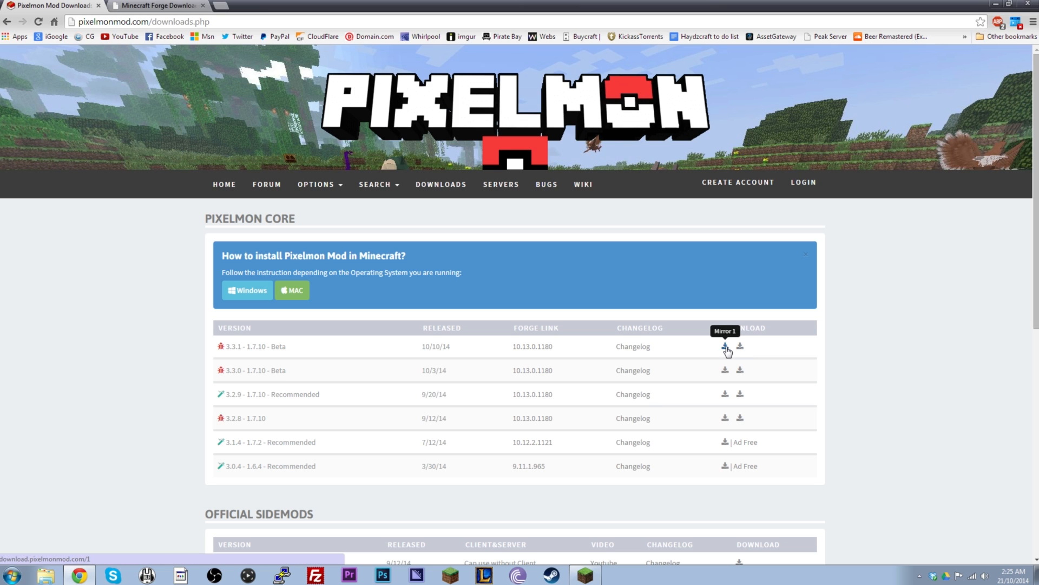
# Step: Download the Pixelmon 3.3.1 Beta build for Minecraft 1.7.10 from the first mirror
pyautogui.click(725, 347)
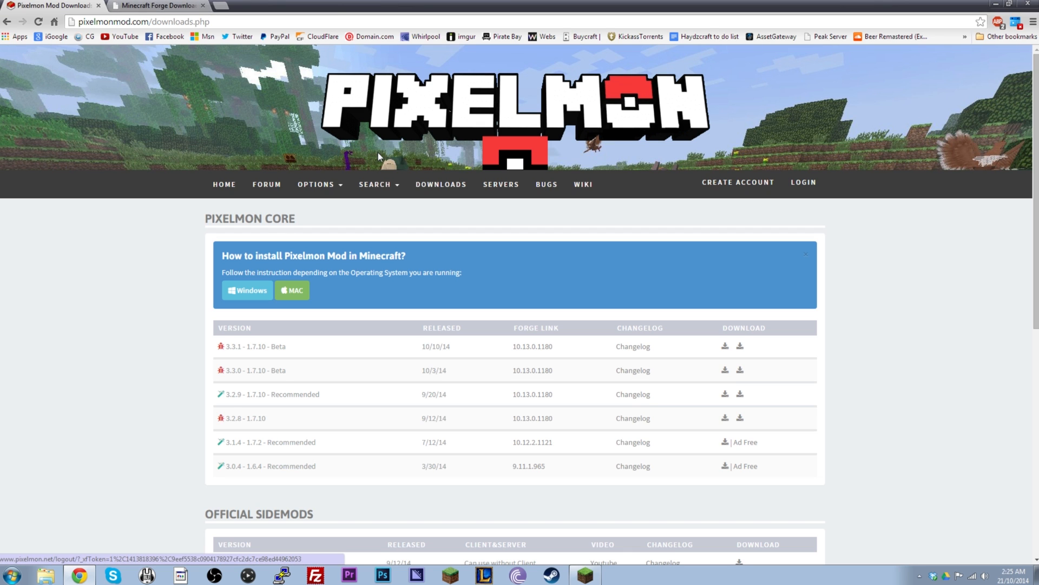
pyautogui.moveTo(681, 314)
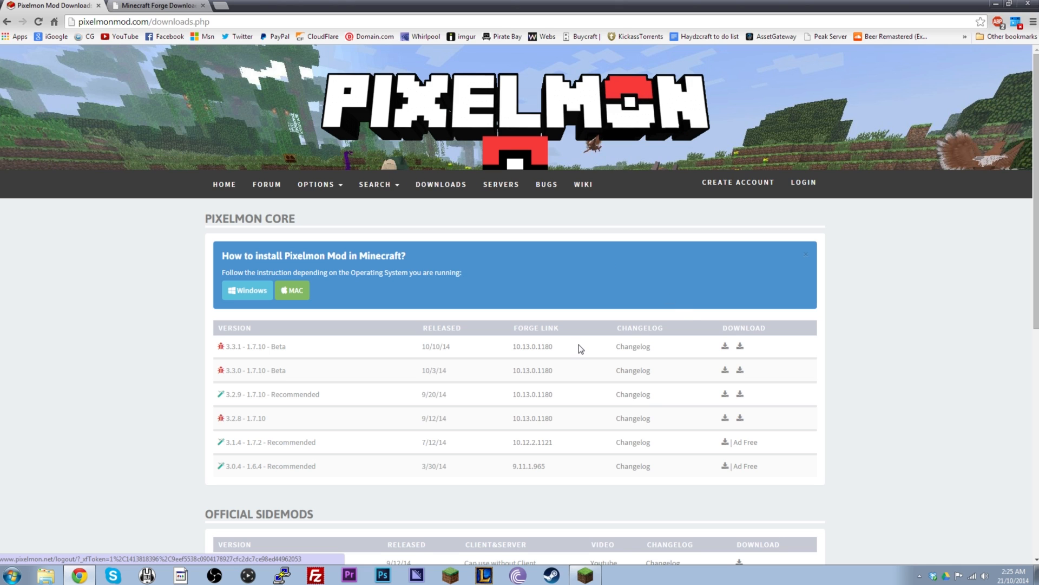
pyautogui.moveTo(536, 346)
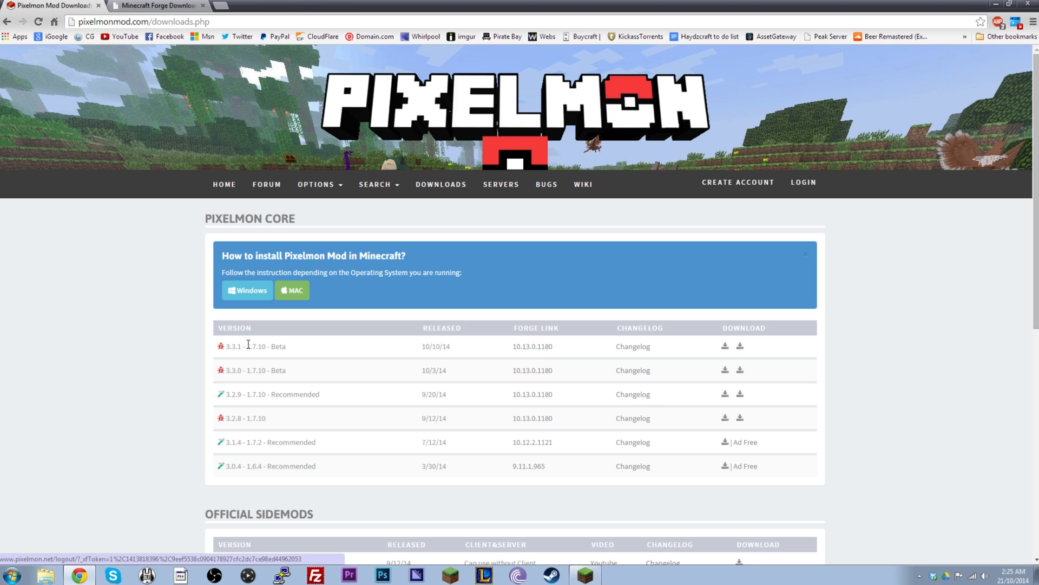
pyautogui.doubleClick(256, 347)
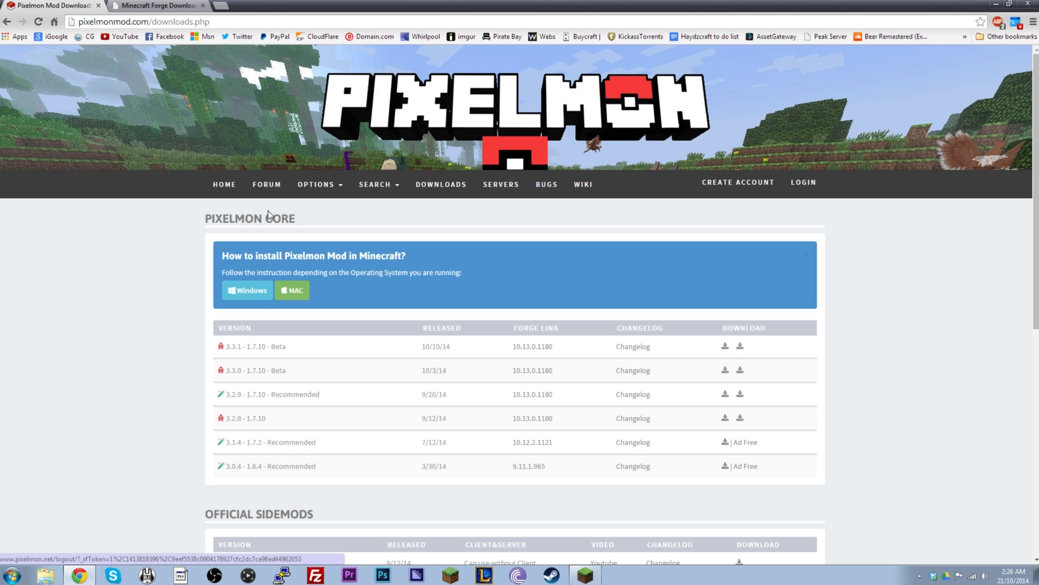
pyautogui.moveTo(483, 380)
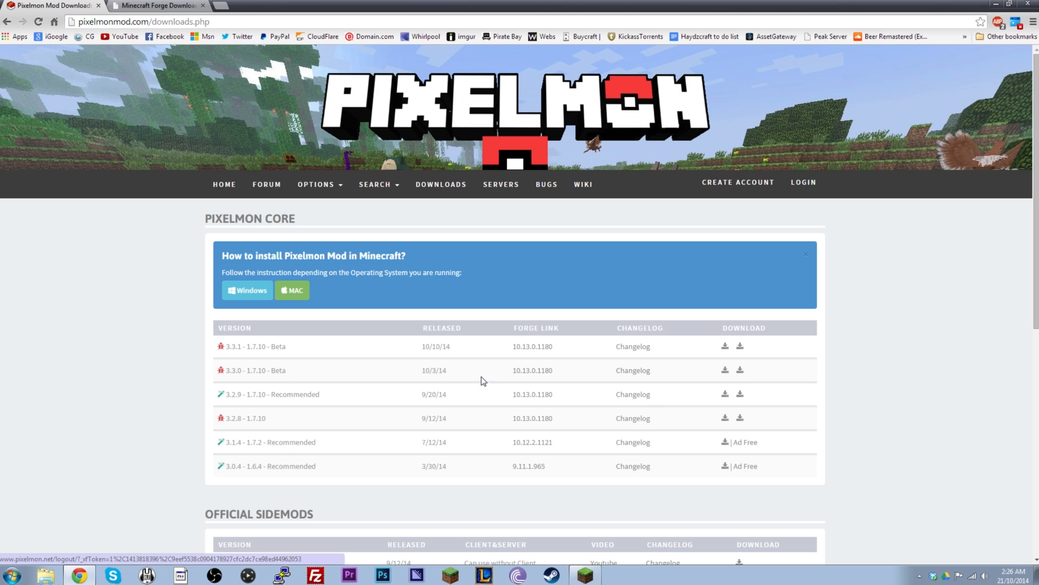
pyautogui.moveTo(531, 350)
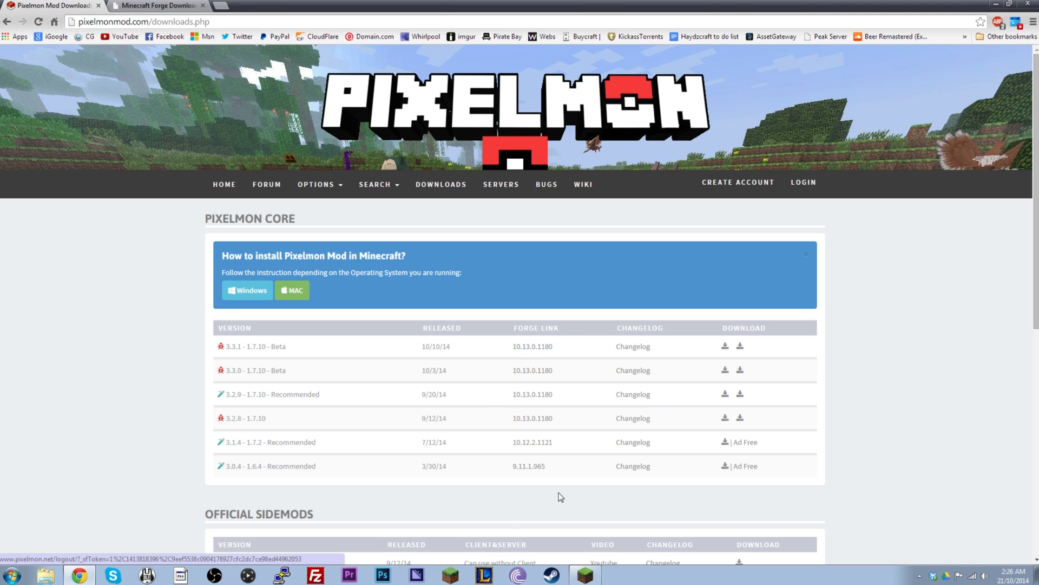
pyautogui.moveTo(543, 454)
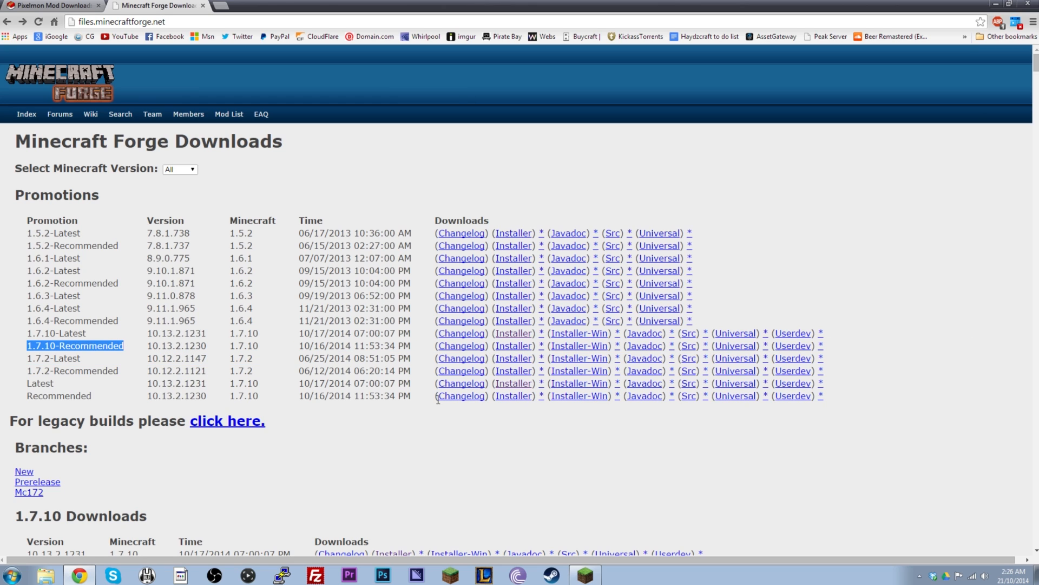
pyautogui.moveTo(513, 345)
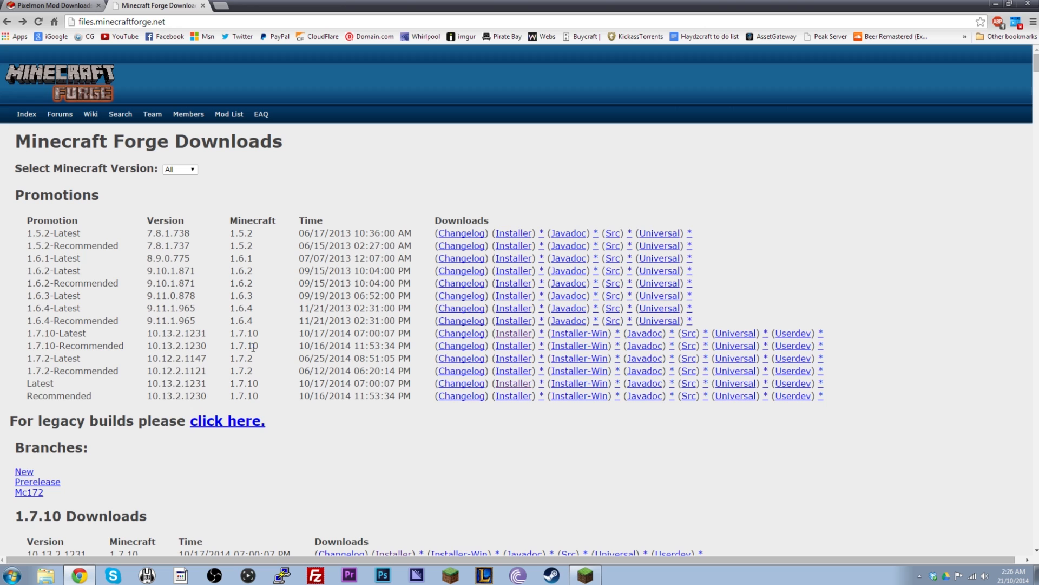
pyautogui.moveTo(254, 345)
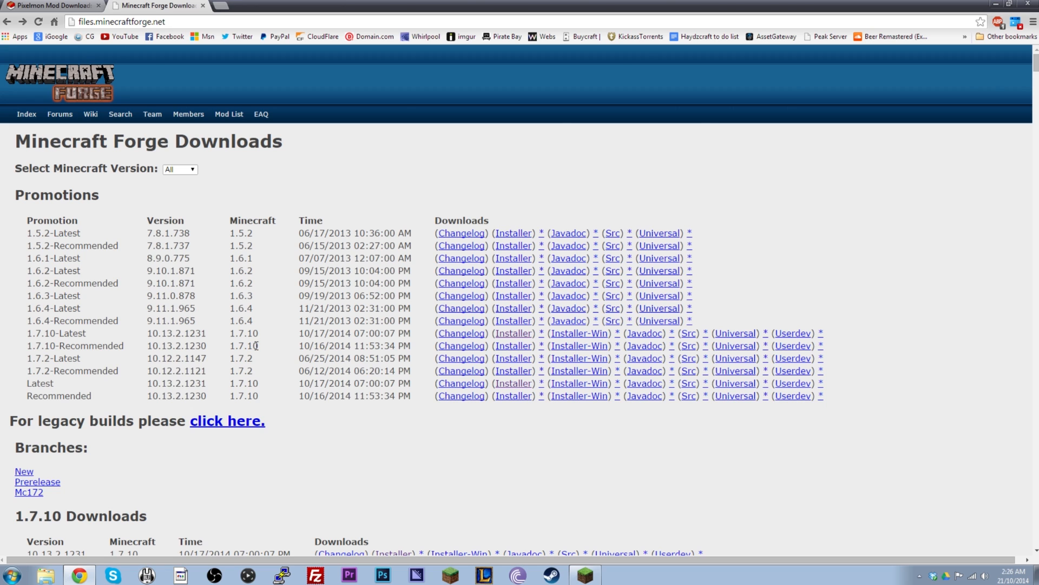
# Step: Check the Minecraft Forge downloads page for the 1.7.10 Recommended build 10.13.2.1230
pyautogui.click(52, 5)
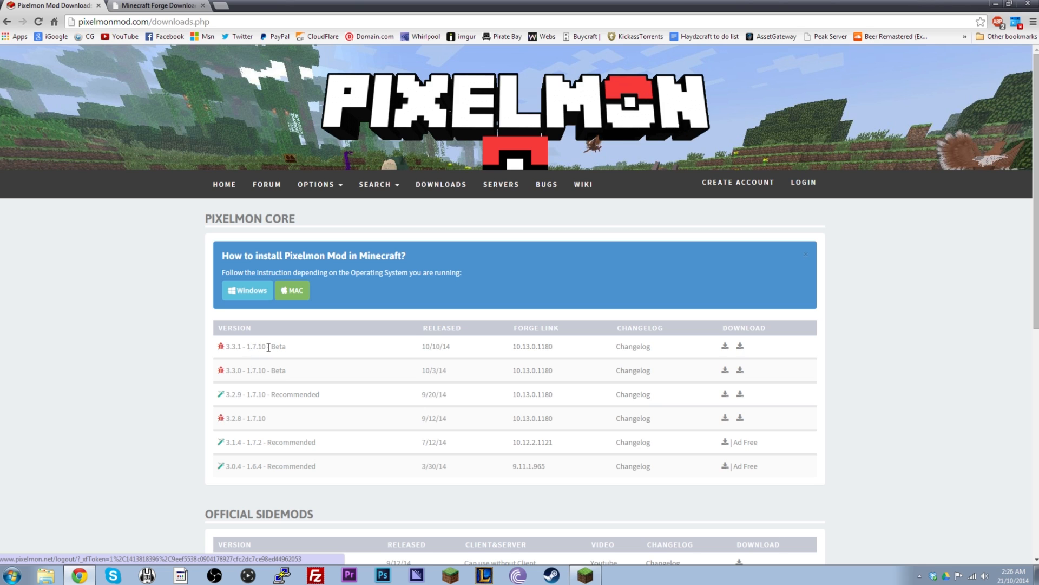
pyautogui.moveTo(410, 350)
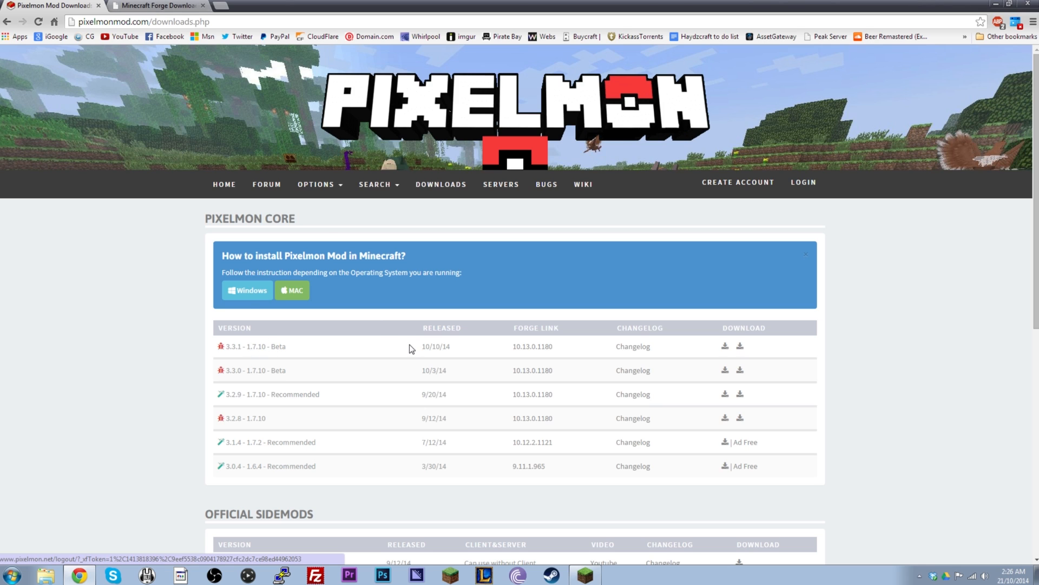
# Step: Highlight the 1.7.10 and 3.3.1 labels of the newest Pixelmon build on the downloads page
pyautogui.doubleClick(232, 346)
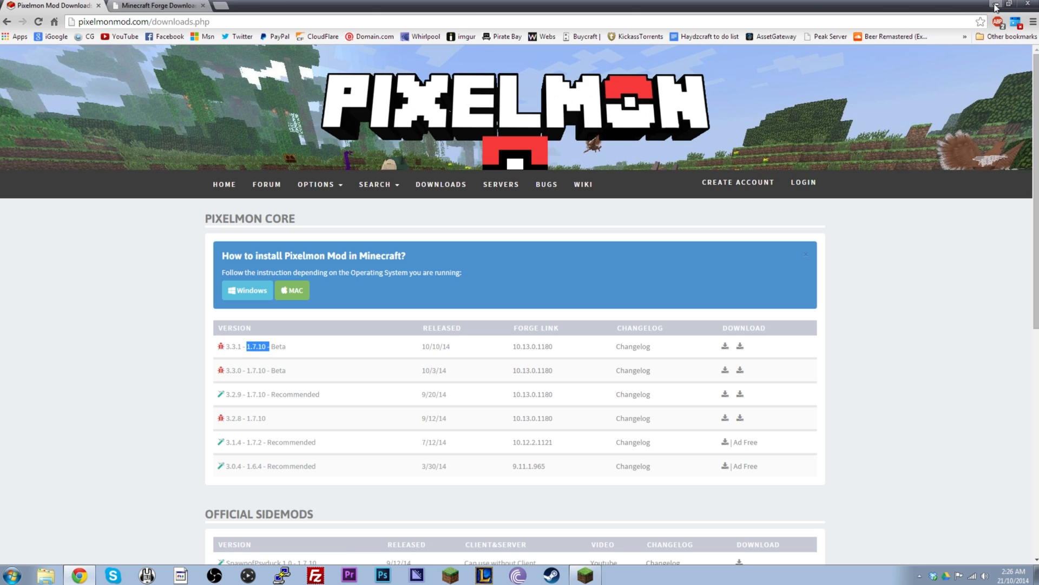
pyautogui.moveTo(993, 7)
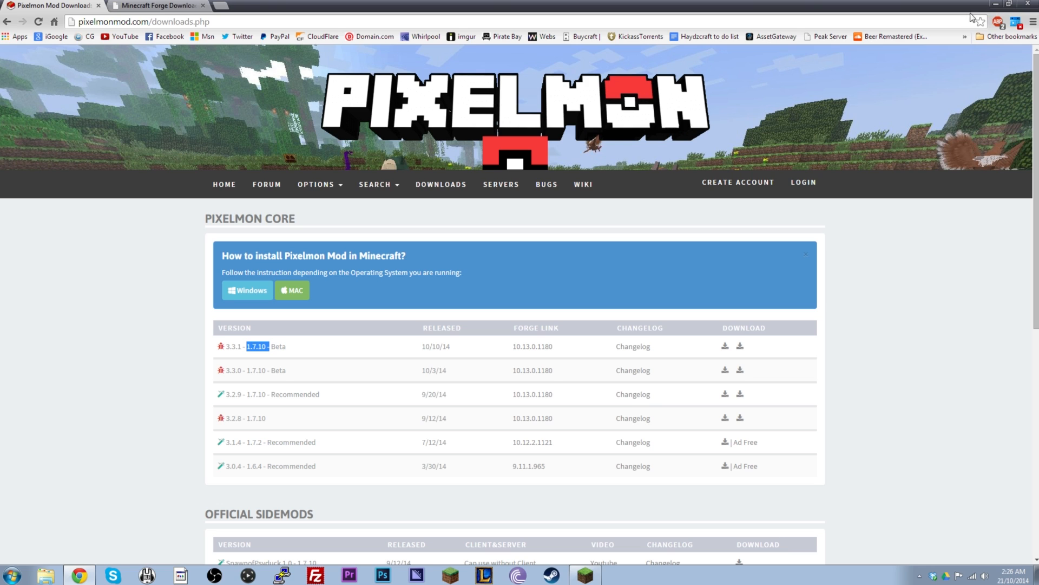
pyautogui.moveTo(851, 262)
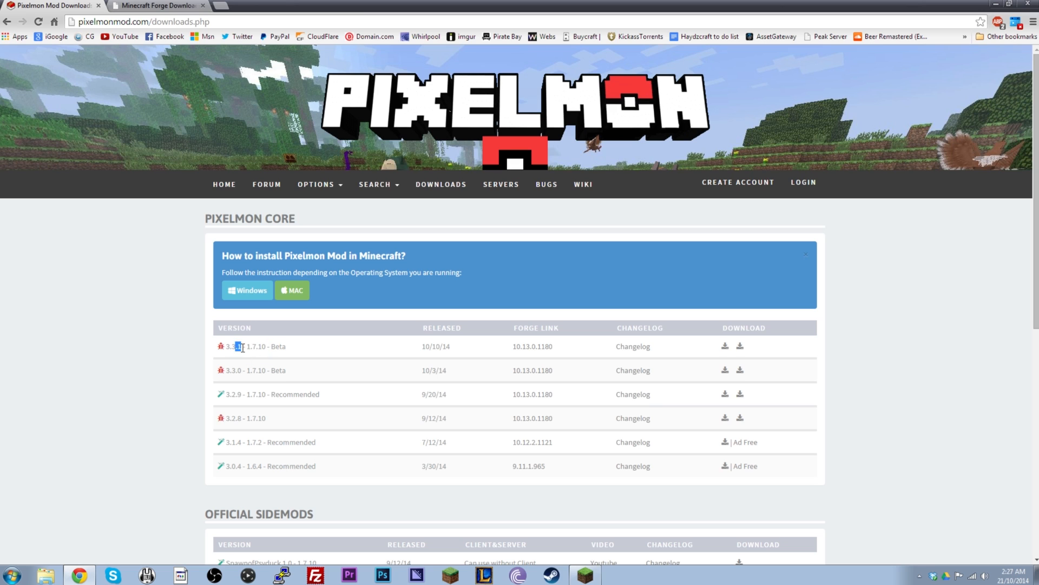
pyautogui.doubleClick(253, 347)
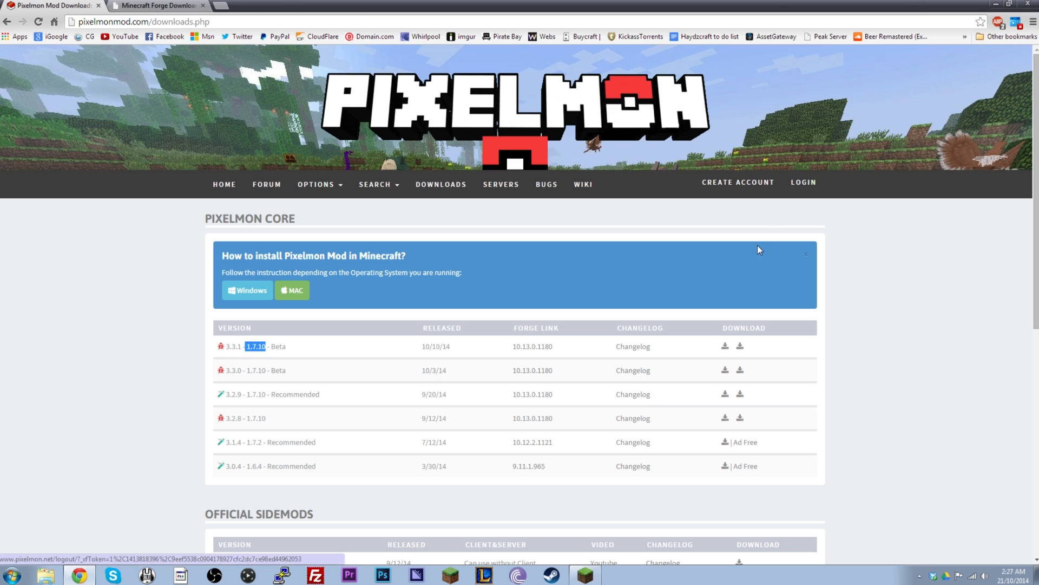
pyautogui.moveTo(761, 242)
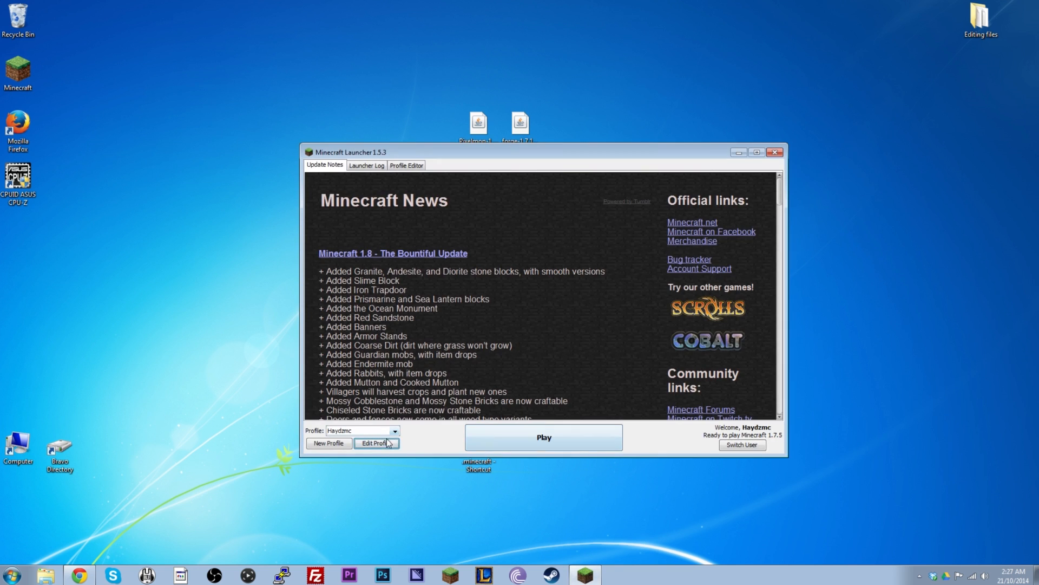
# Step: Set the Haydzmc launcher profile to use release 1.7.10 and save it
pyautogui.click(377, 443)
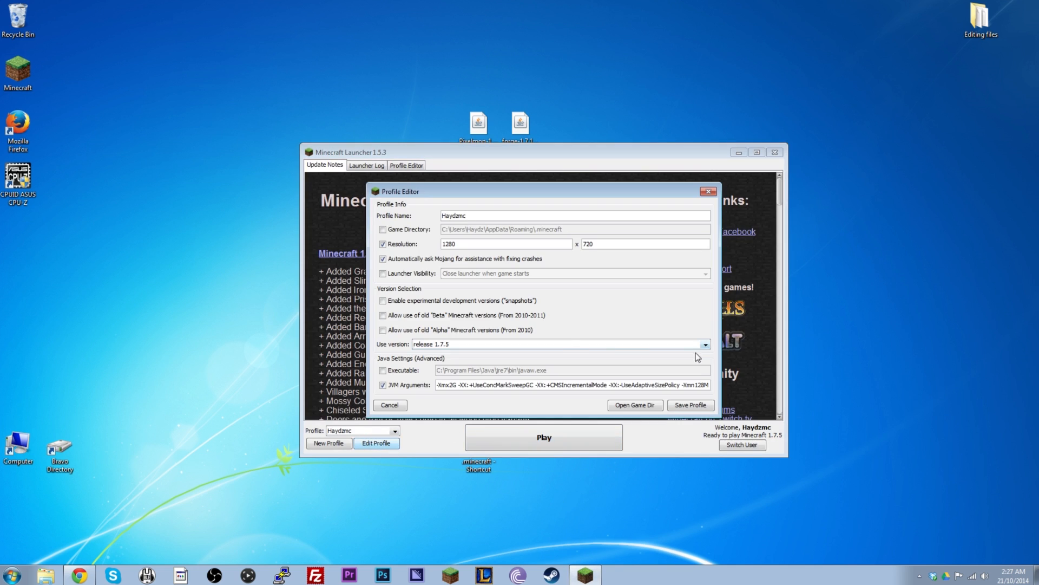
pyautogui.click(705, 344)
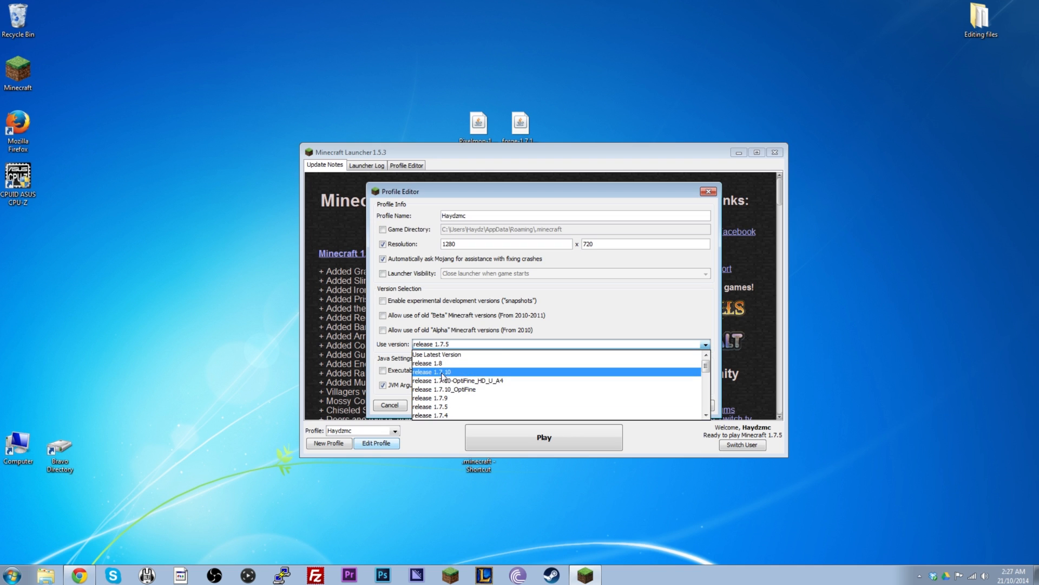
pyautogui.moveTo(450, 378)
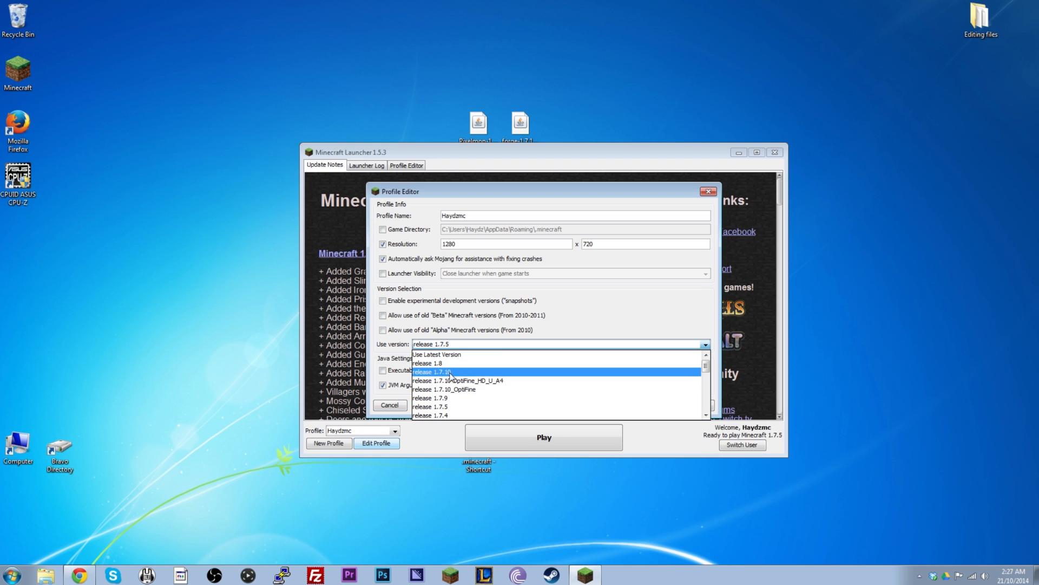
pyautogui.click(432, 371)
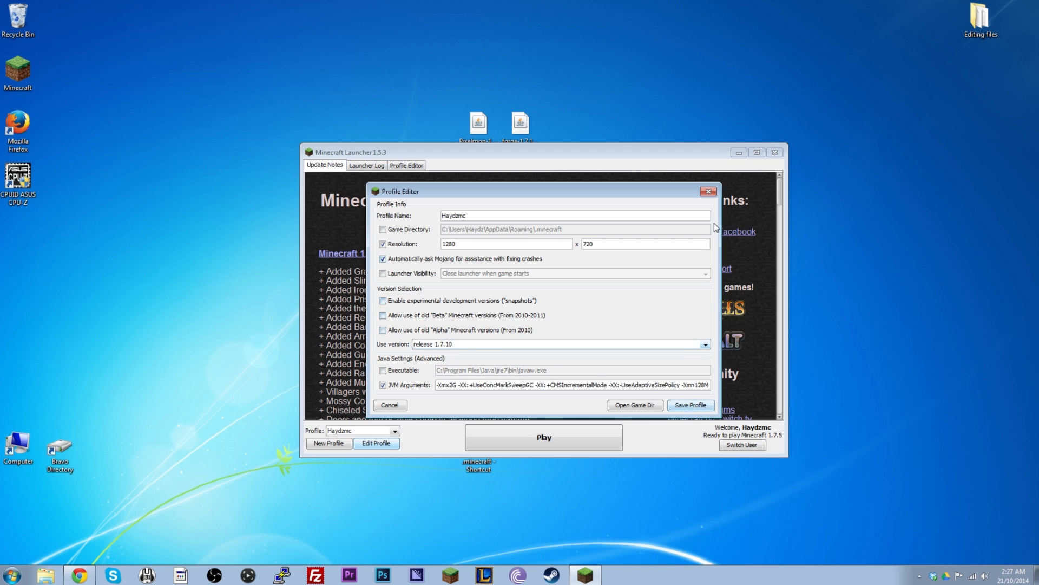
pyautogui.click(390, 405)
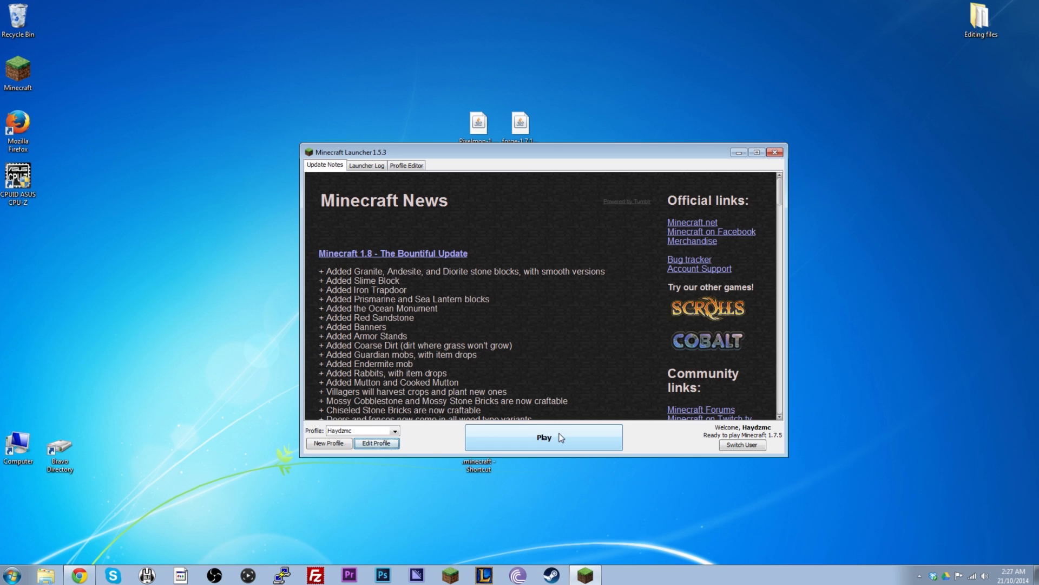
pyautogui.moveTo(550, 441)
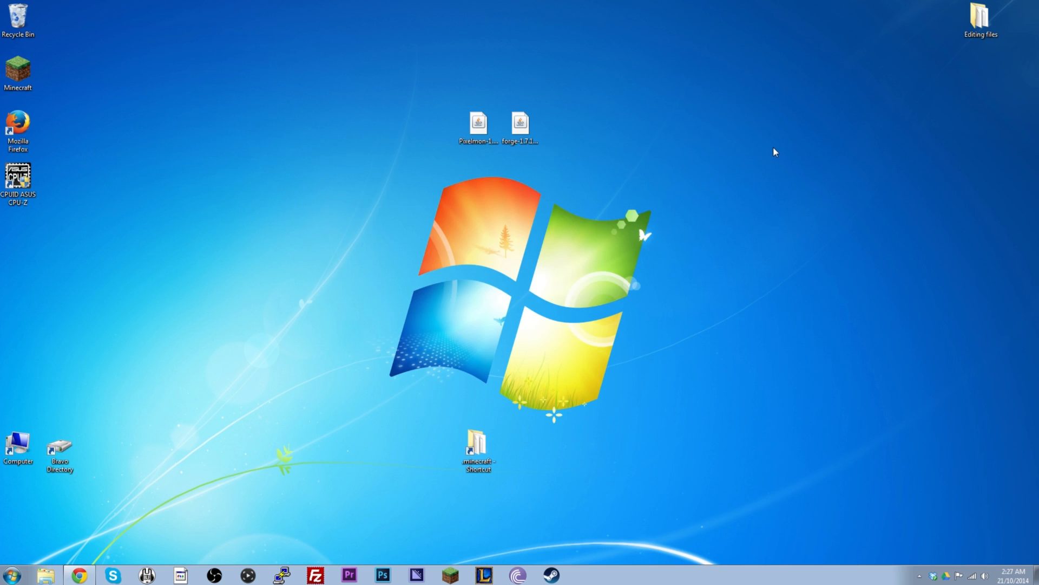
# Step: Run the downloaded Forge installer to install the 10.13.2.1231 client profile and dismiss its Complete message
pyautogui.click(521, 125)
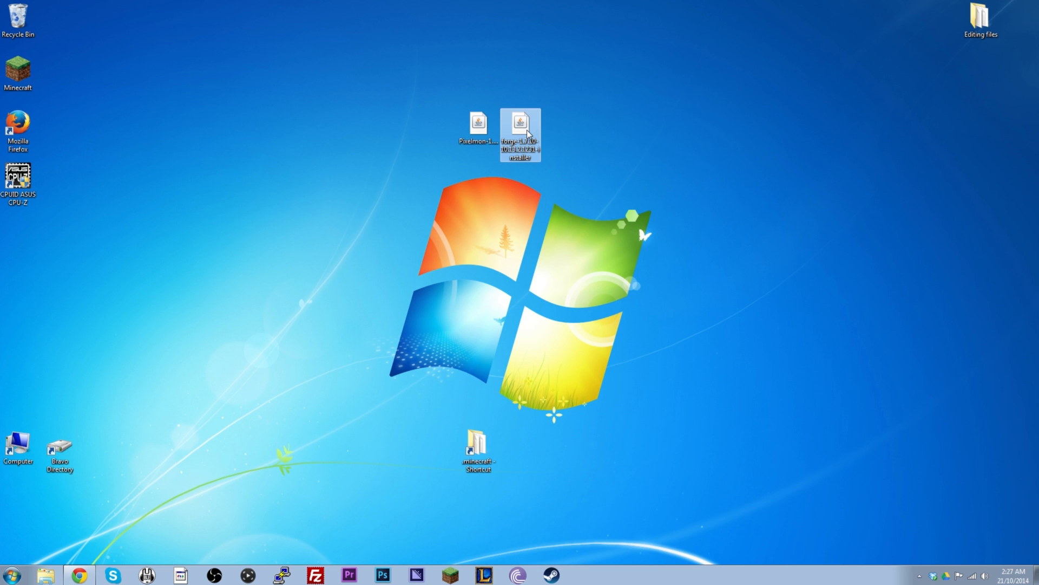
pyautogui.doubleClick(520, 129)
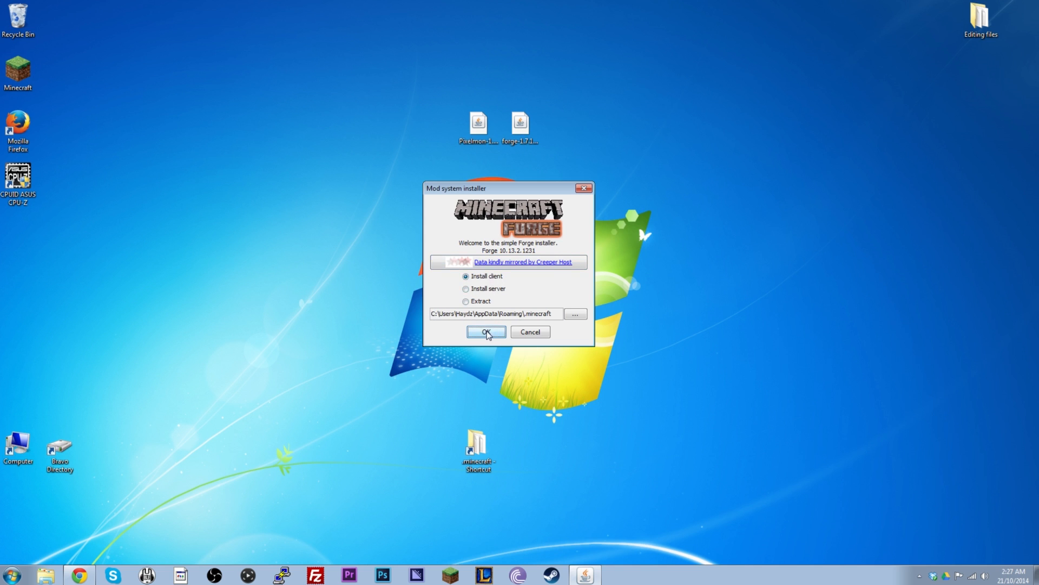
pyautogui.click(485, 332)
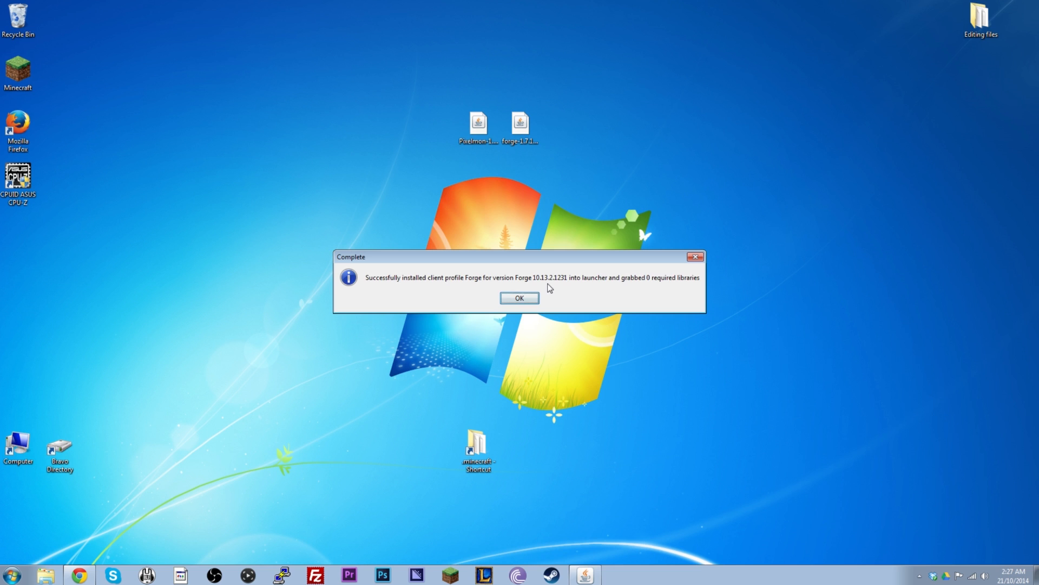
pyautogui.click(518, 297)
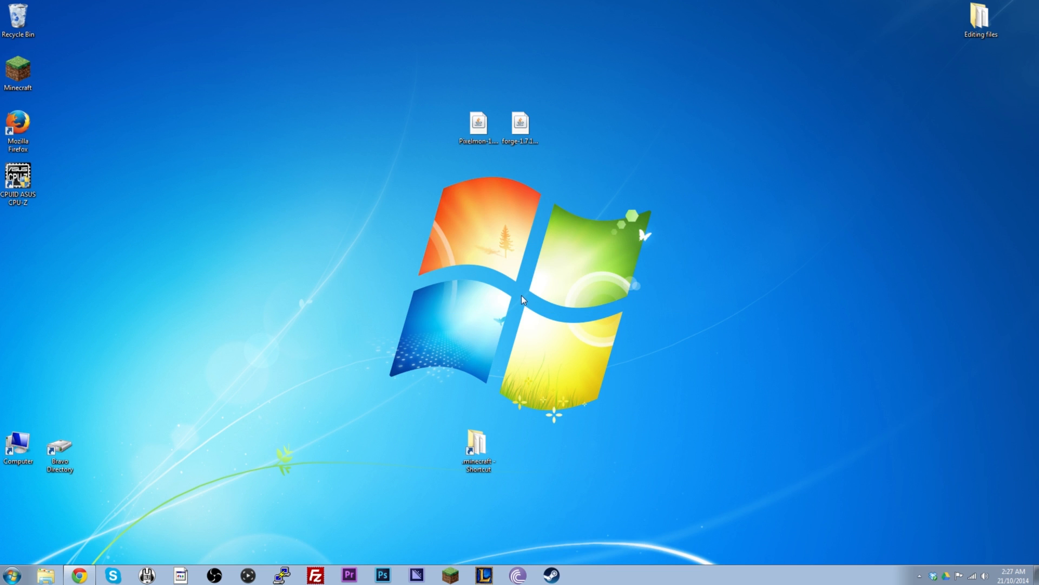
pyautogui.click(521, 122)
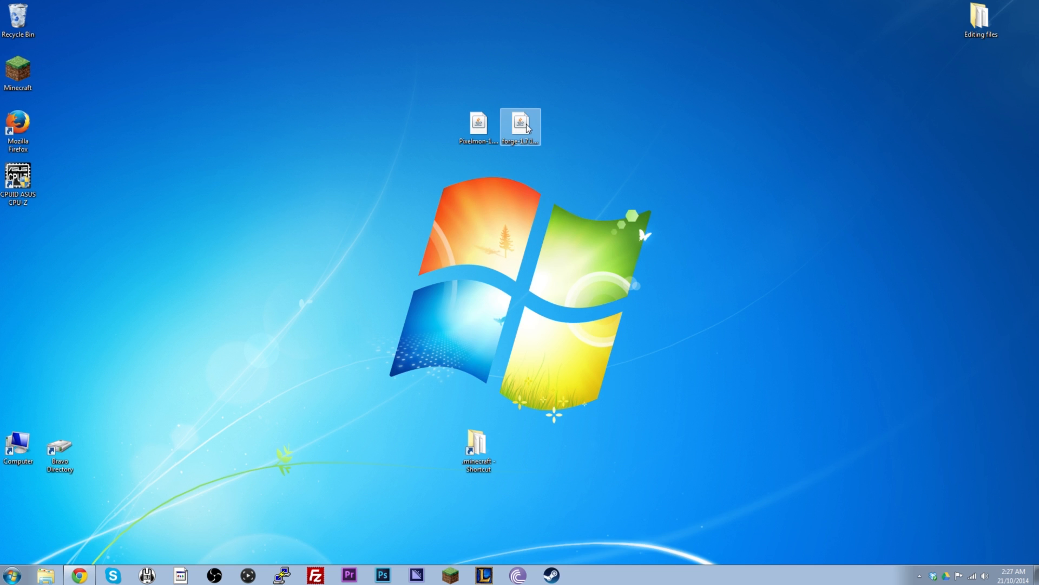
pyautogui.rightClick(520, 124)
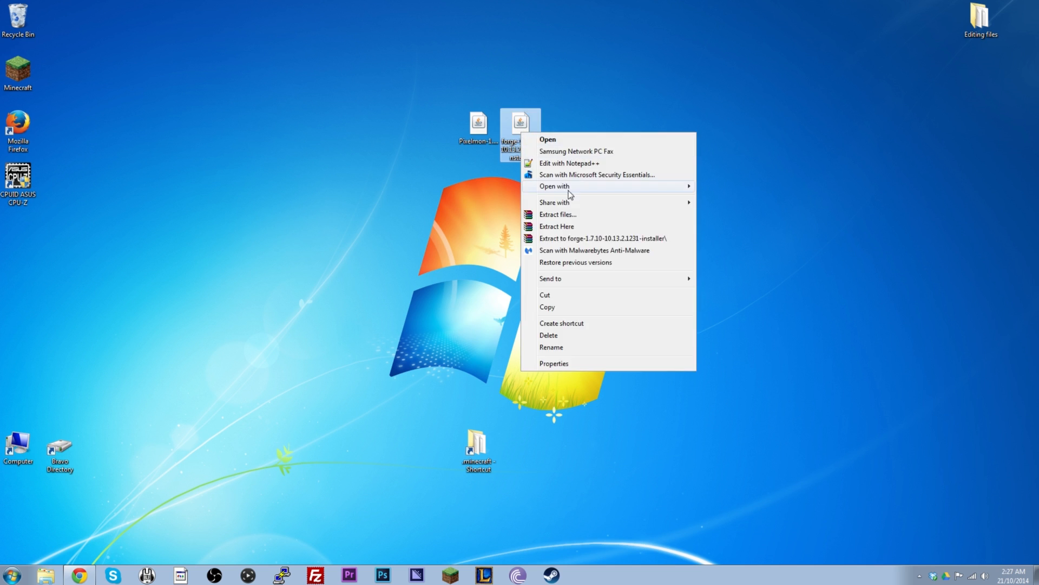
pyautogui.moveTo(554, 185)
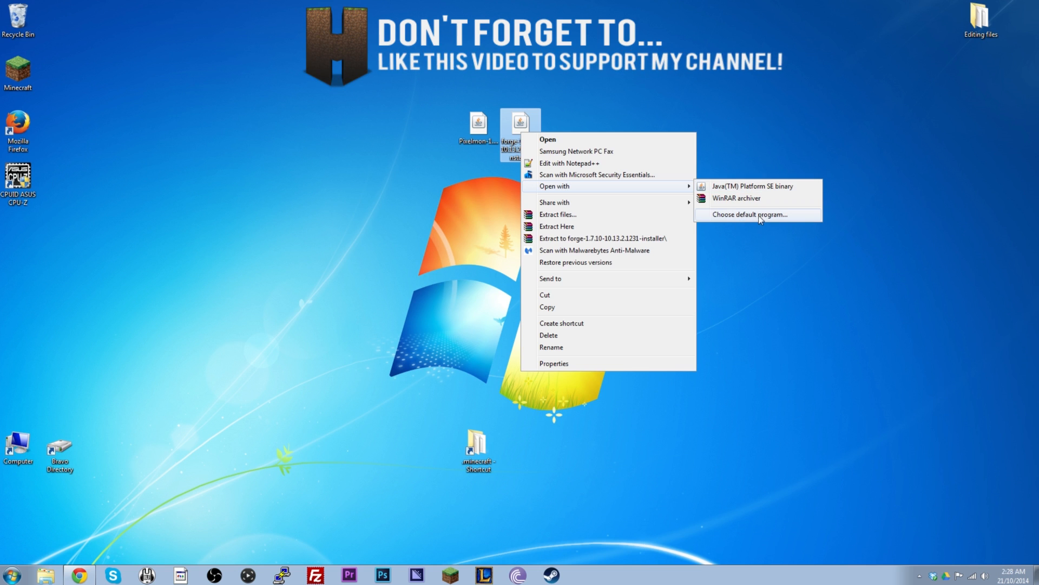
pyautogui.moveTo(754, 220)
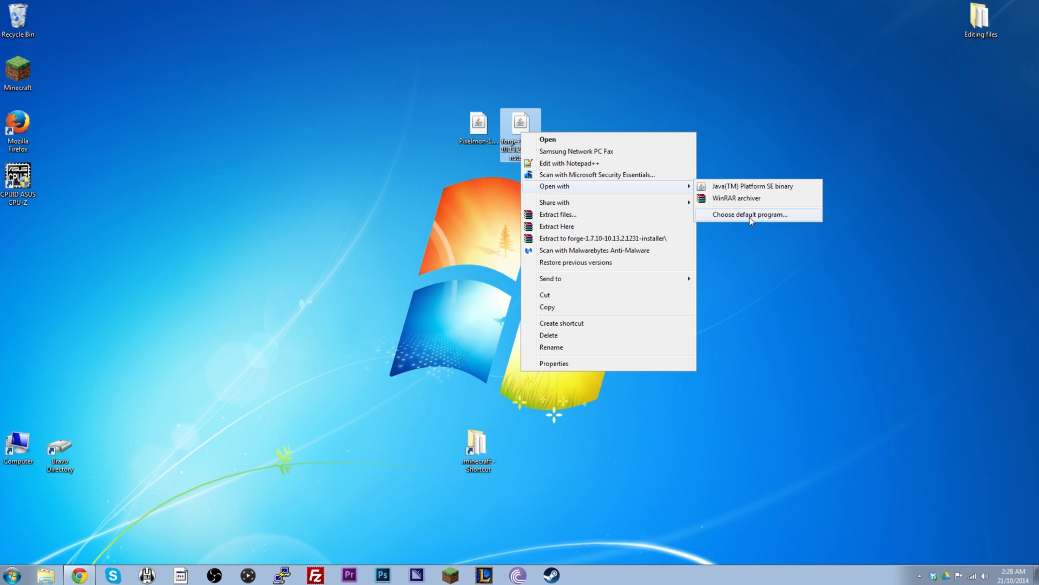
pyautogui.moveTo(571, 186)
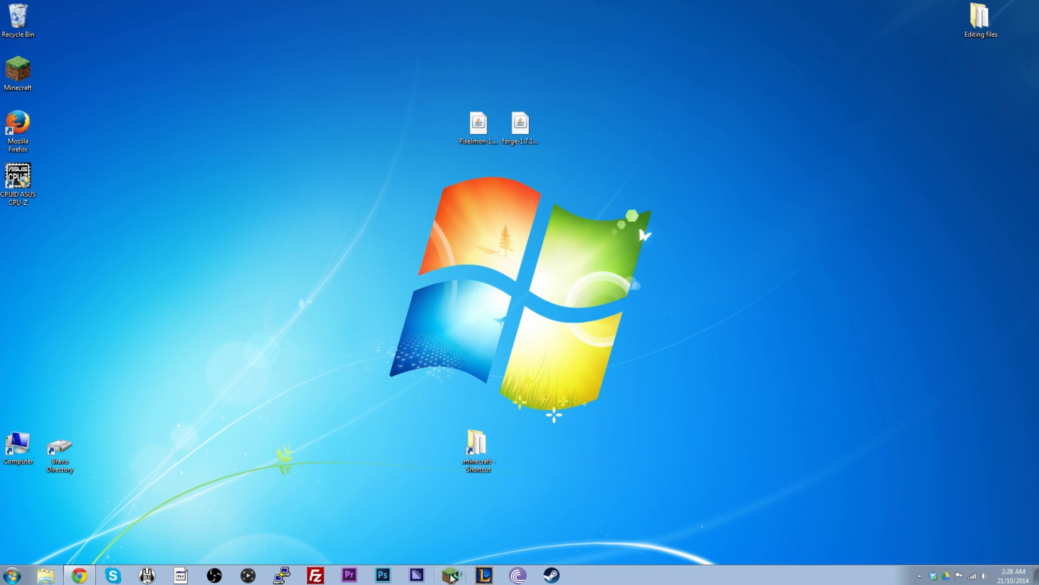
# Step: Select the Forge profile in the launcher, confirm it uses 1.7.10-Forge10.13.2.1231 in the Profile Editor, then close it
pyautogui.click(451, 574)
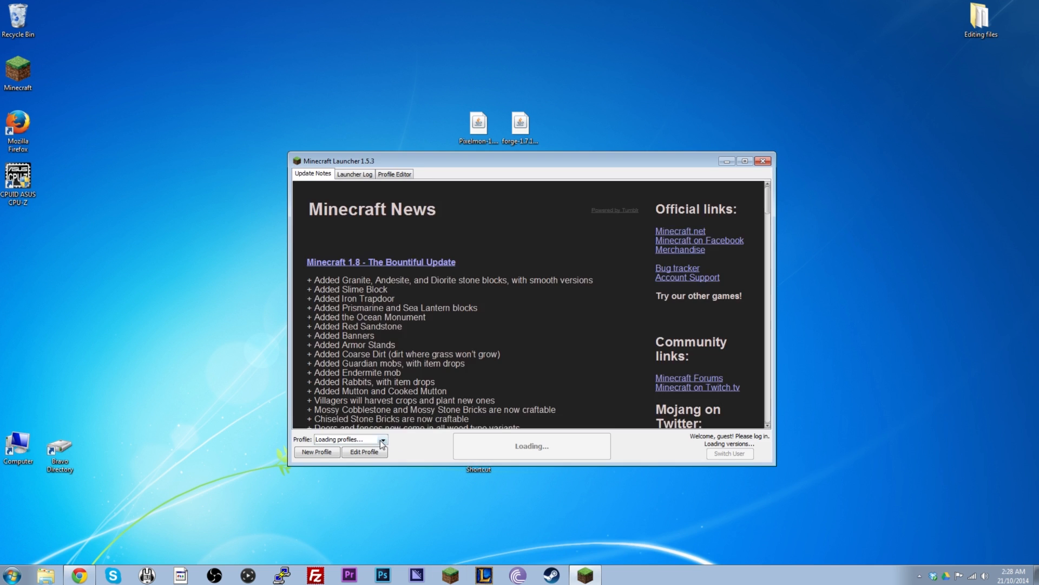
pyautogui.click(382, 439)
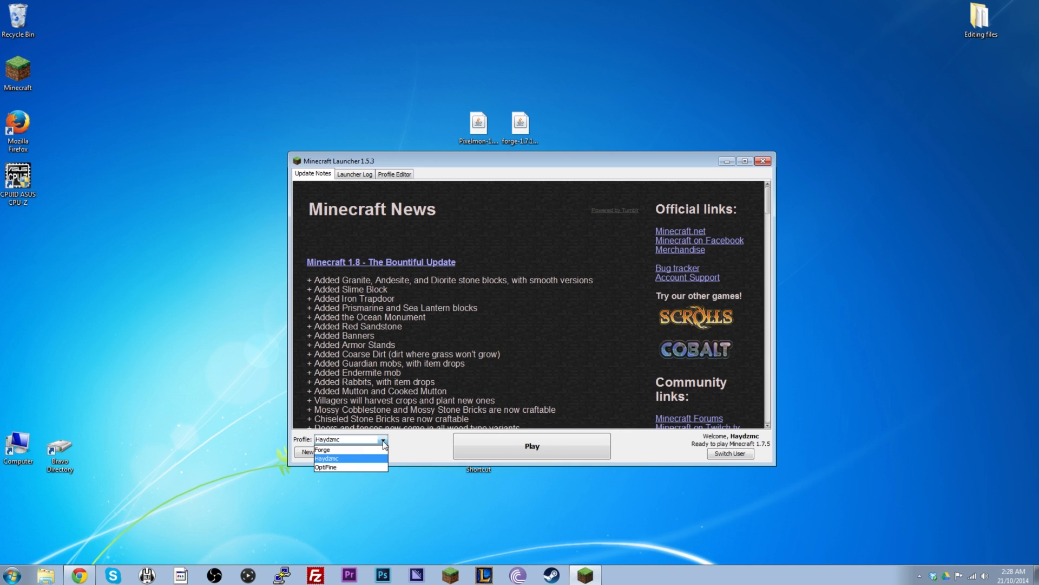
pyautogui.click(323, 448)
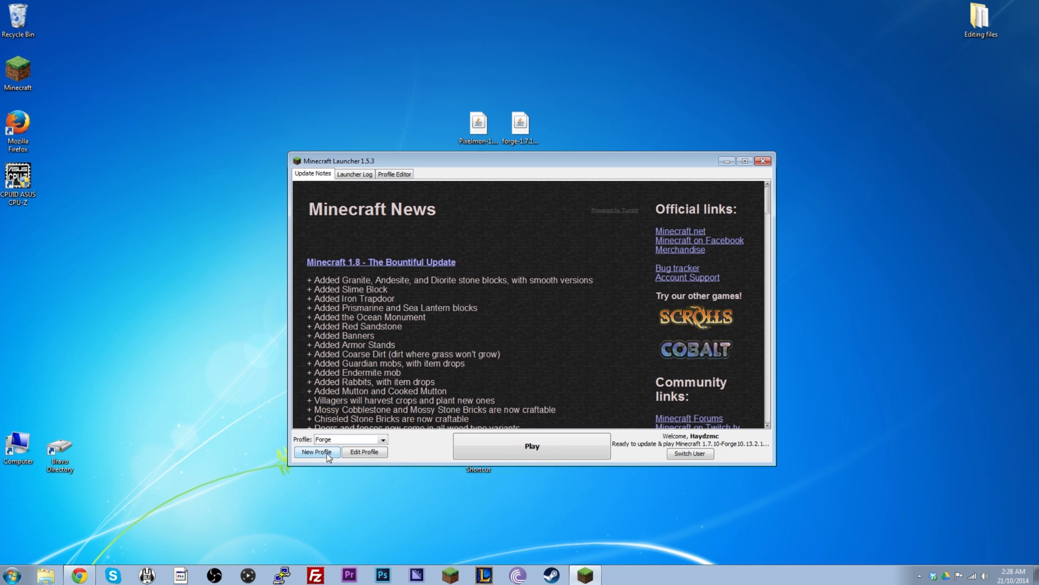
pyautogui.moveTo(707, 450)
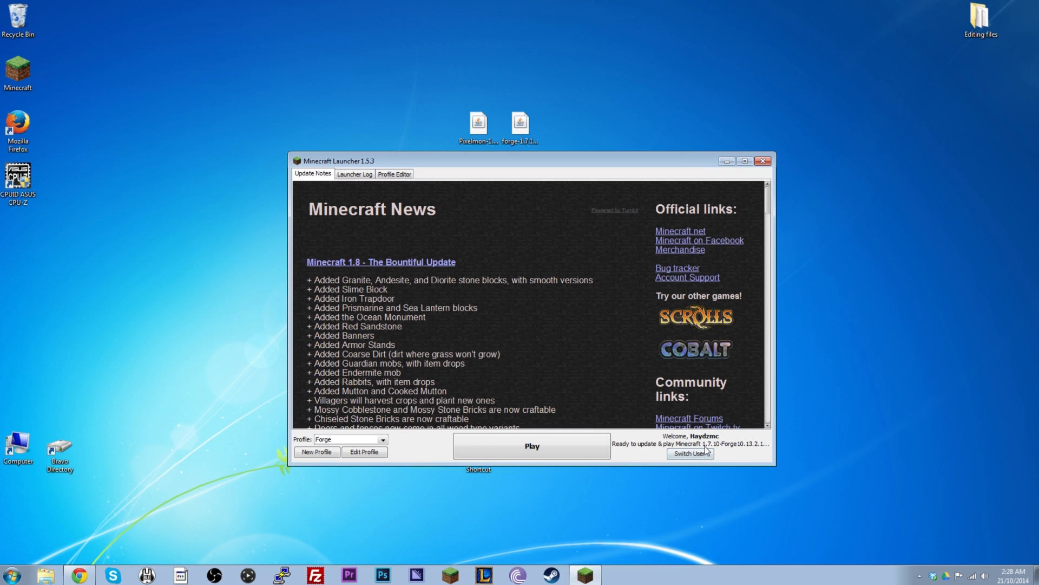
pyautogui.moveTo(750, 451)
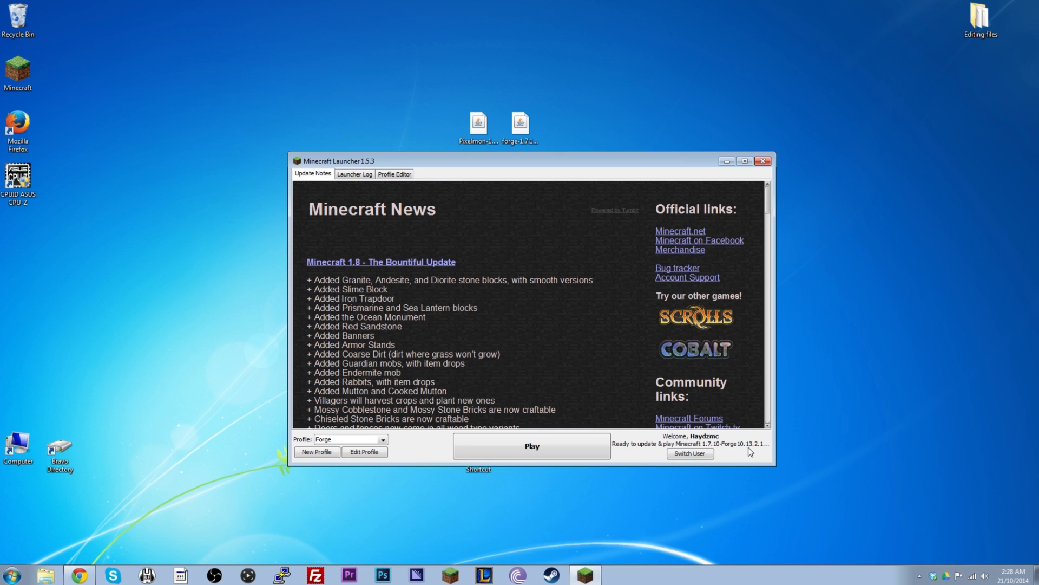
pyautogui.click(394, 173)
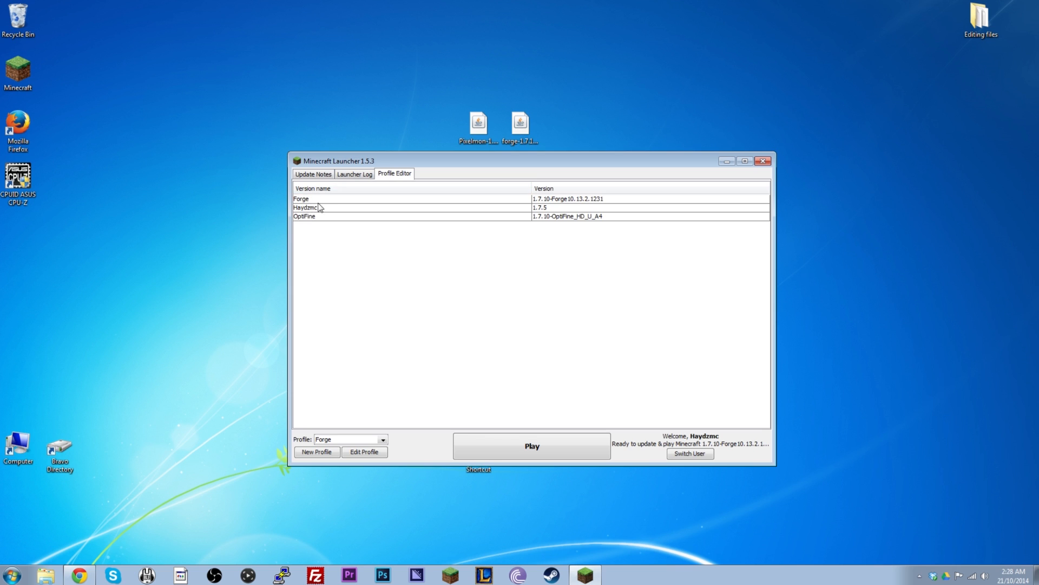
pyautogui.moveTo(545, 207)
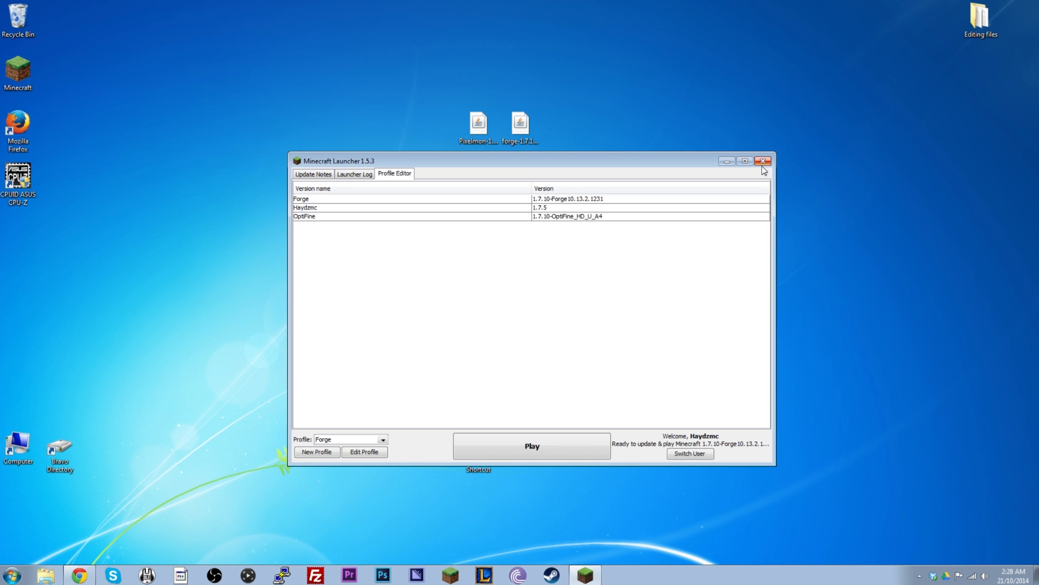
pyautogui.click(763, 161)
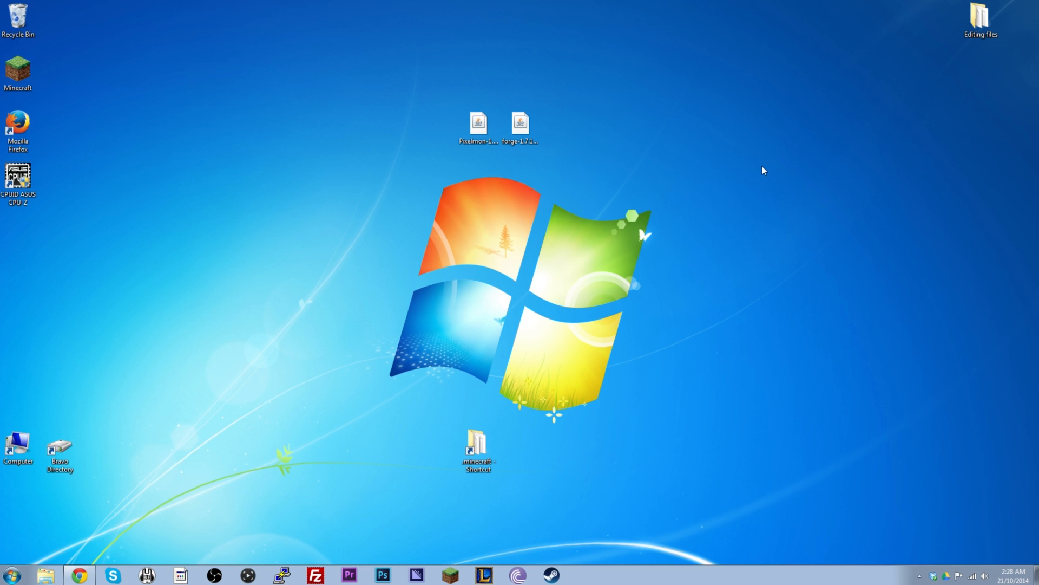
# Step: Use %appdata% from Start to open the .minecraft folder in Roaming, then close the Explorer window
pyautogui.click(11, 574)
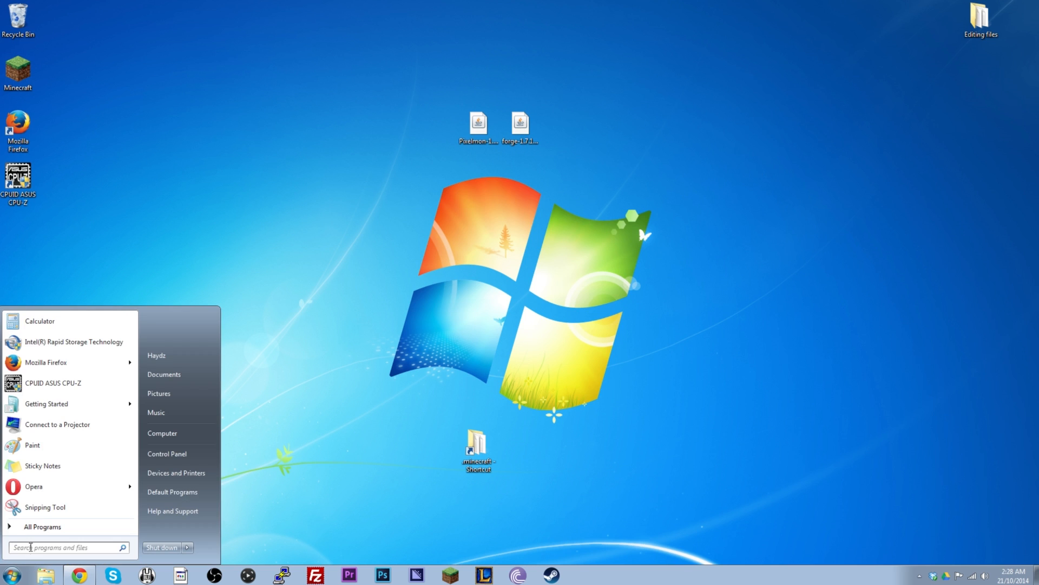
pyautogui.click(63, 547)
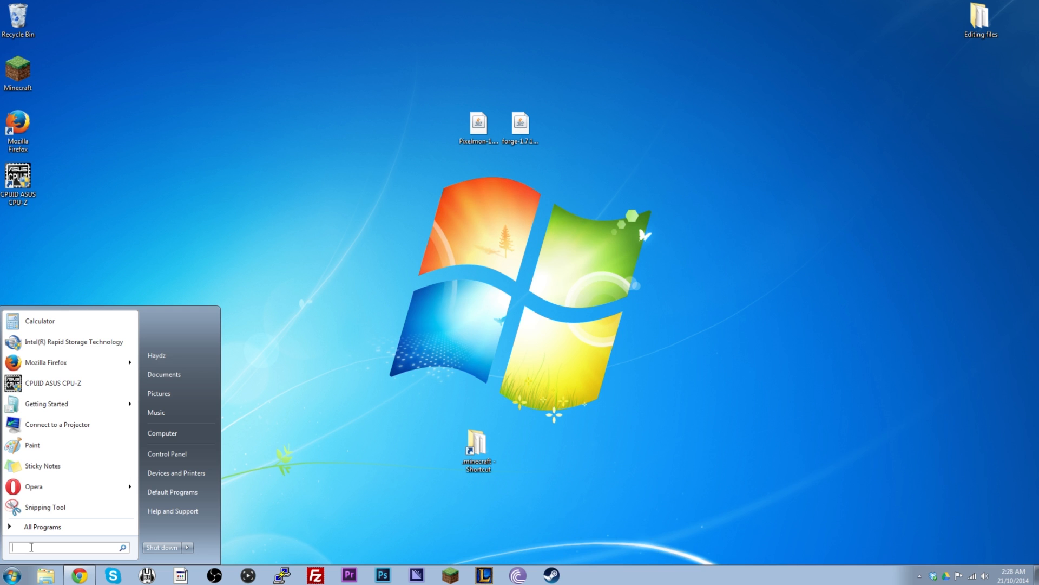
pyautogui.write('%appdata%')
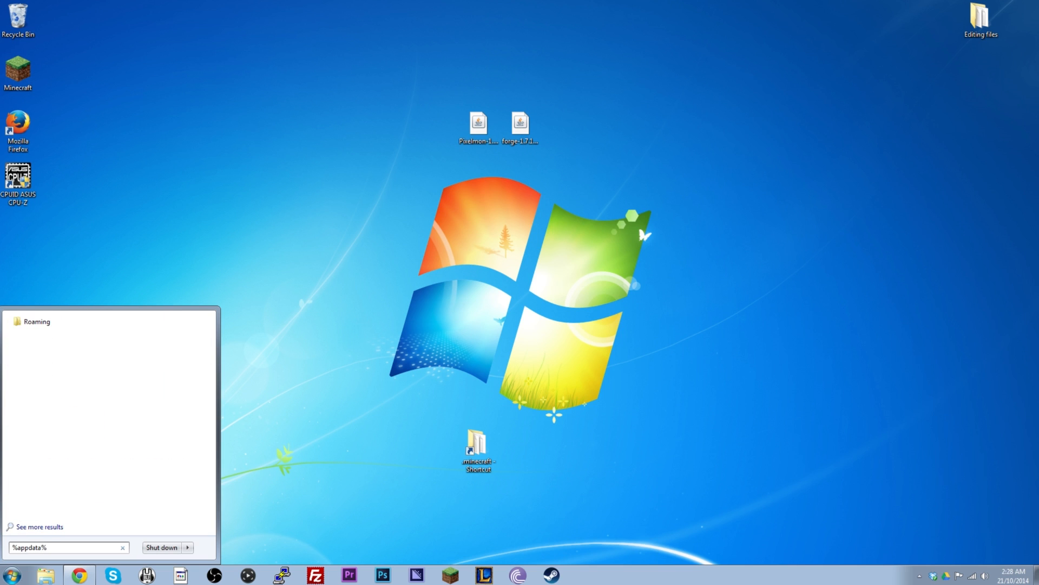
pyautogui.press('enter')
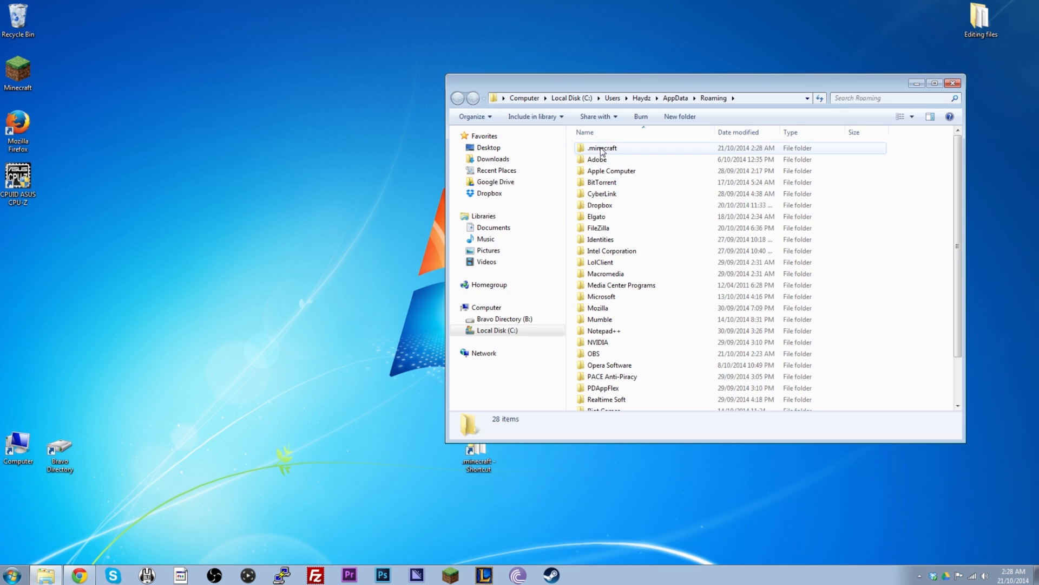
pyautogui.doubleClick(601, 148)
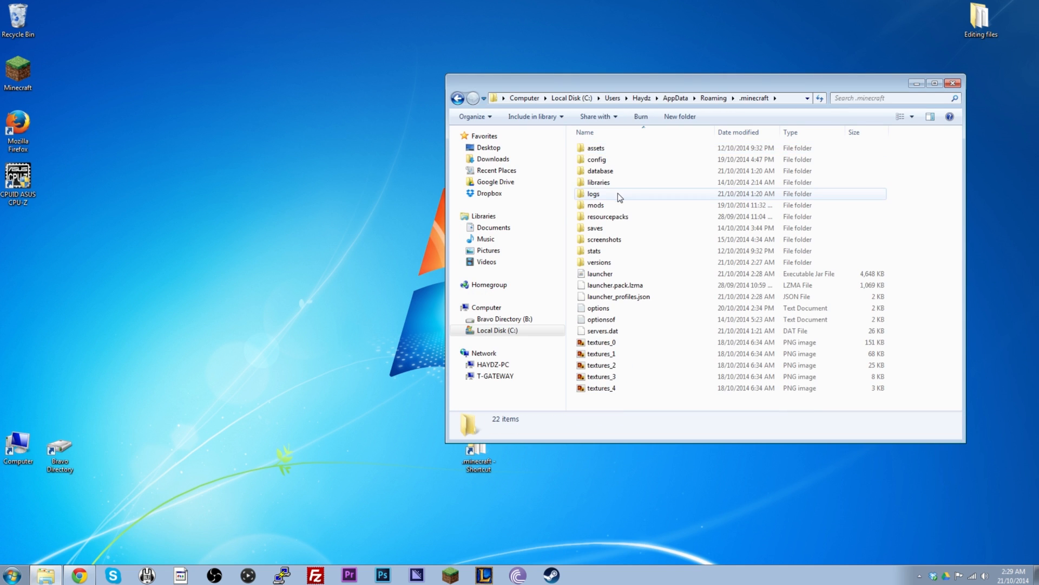
pyautogui.moveTo(703, 83); pyautogui.dragTo(322, 63)
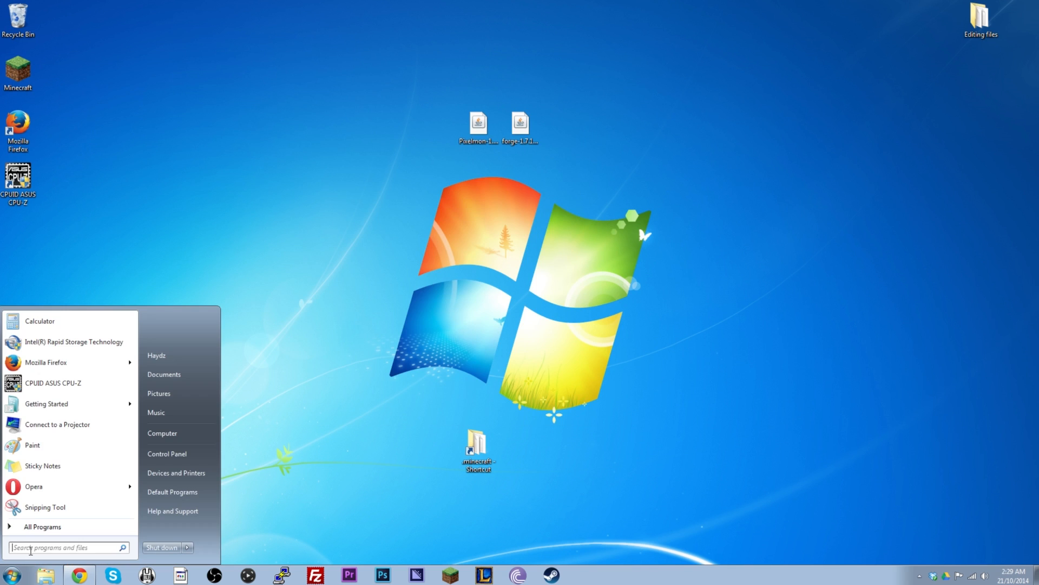
# Step: Launch Minecraft from a .minecraft Start search and play with the Forge profile to load 1.7.10
pyautogui.write('.minecraft')
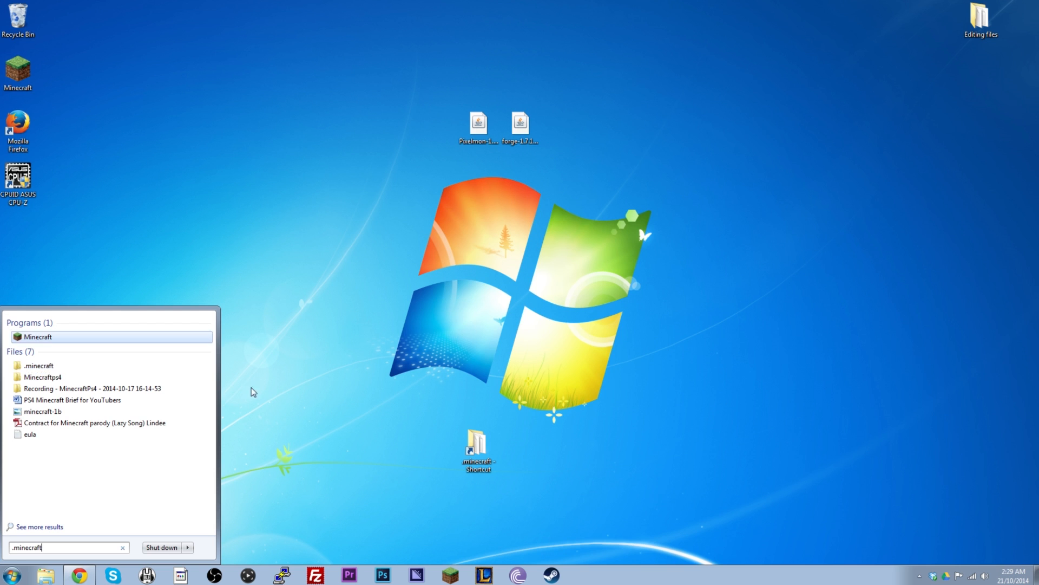
pyautogui.click(38, 337)
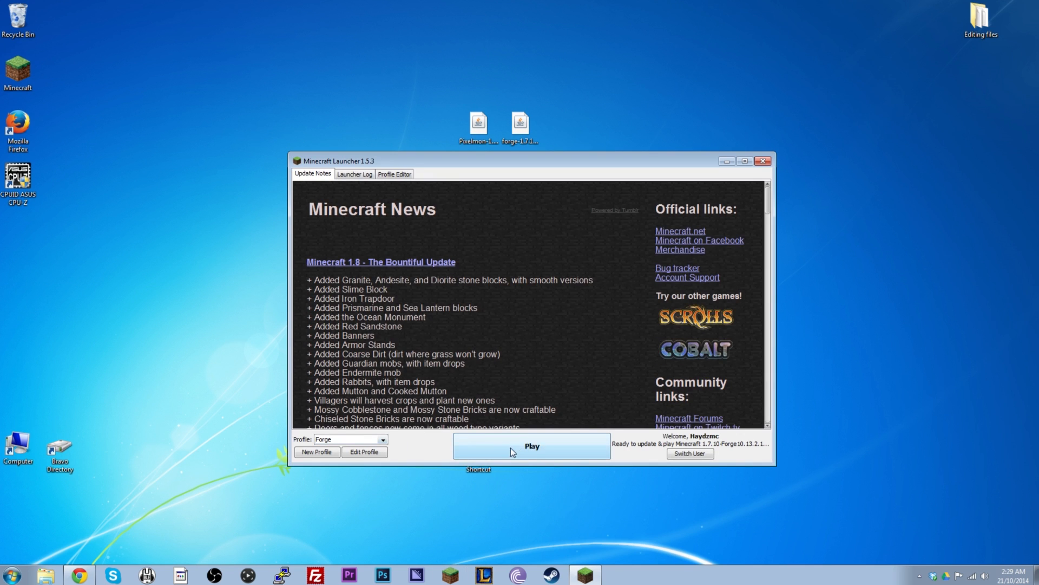
pyautogui.click(530, 445)
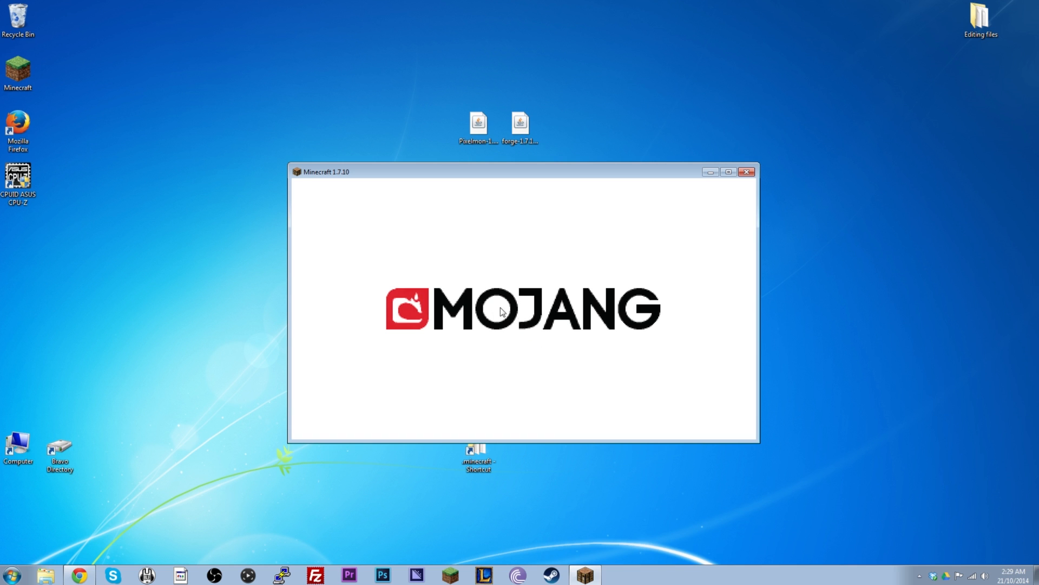
pyautogui.moveTo(542, 353)
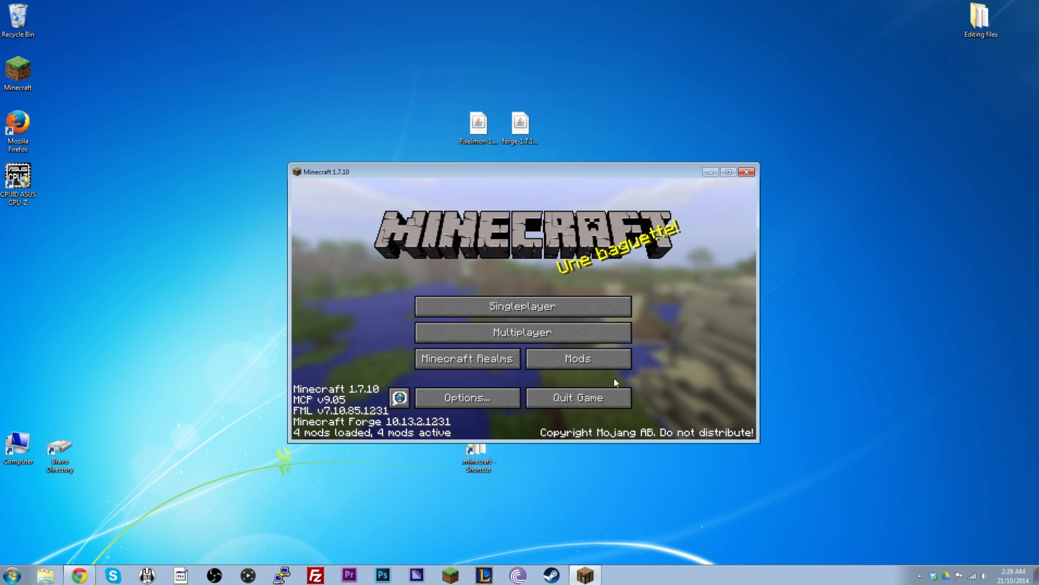
# Step: From Options > Resource Packs, reveal the game's empty resourcepacks folder on disk
pyautogui.click(467, 397)
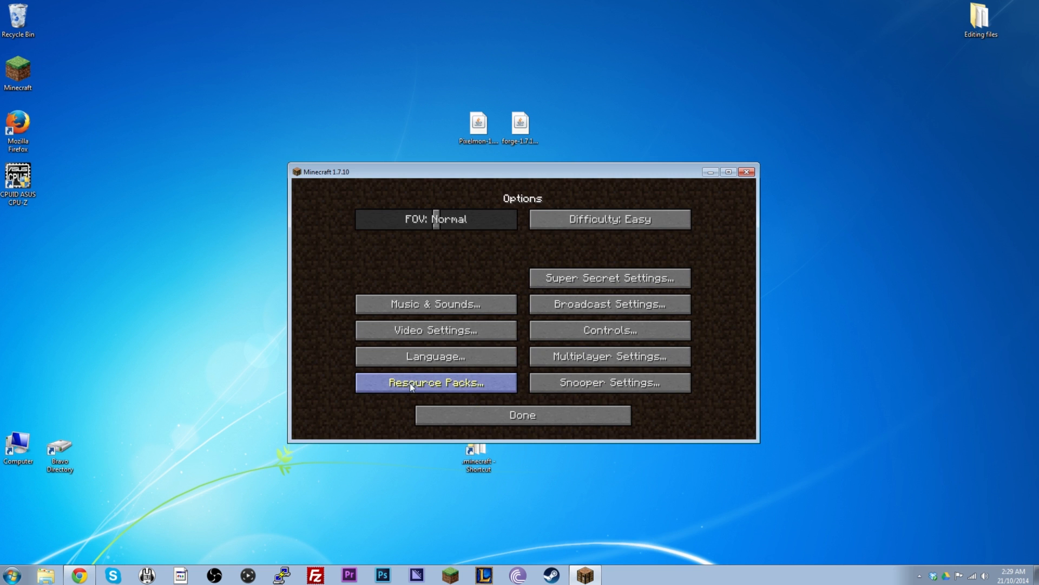
pyautogui.click(435, 382)
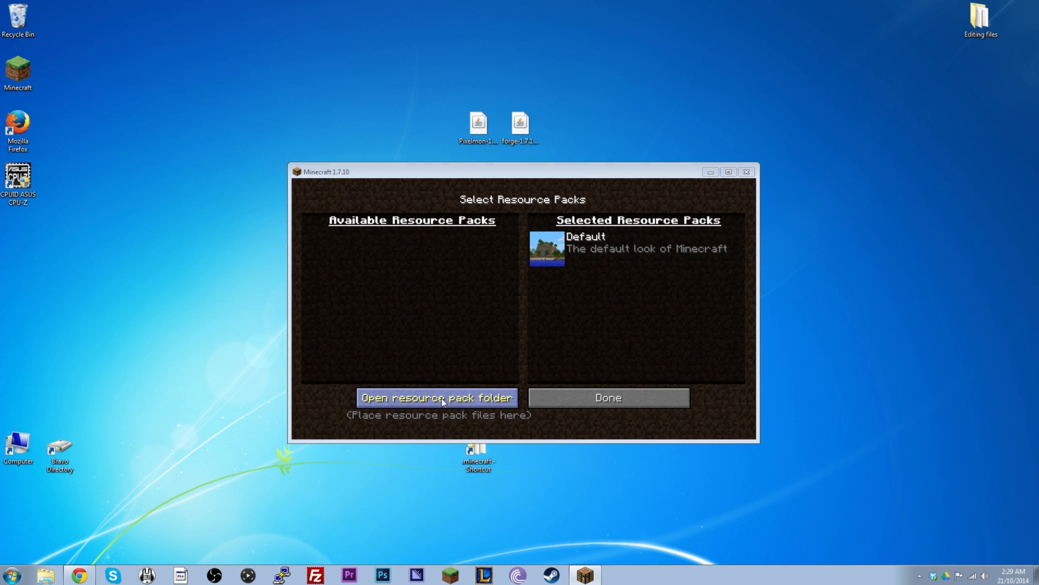
pyautogui.click(436, 397)
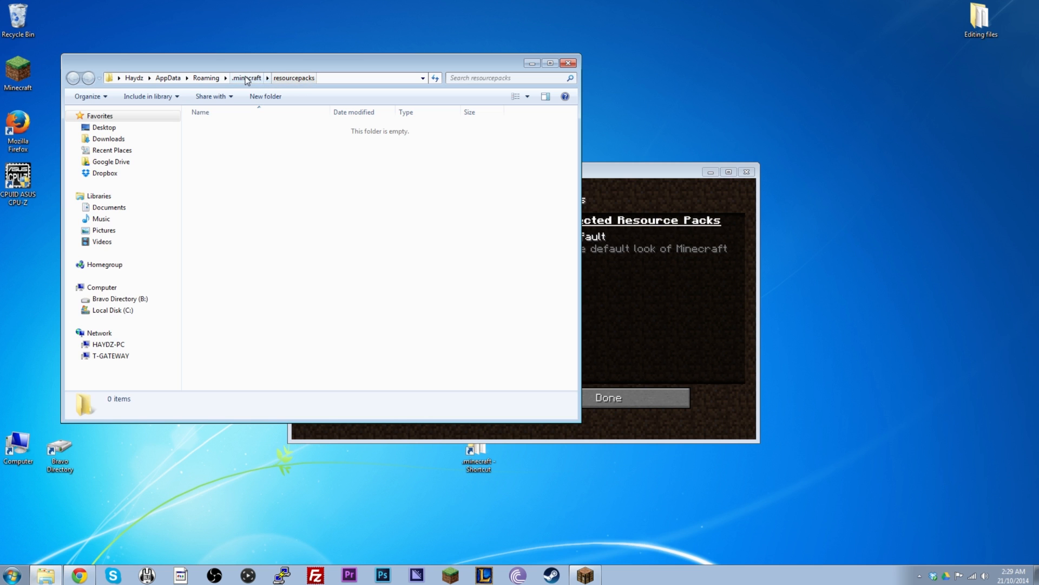
# Step: Go up to the .minecraft folder, leave the resource packs screen and quit Minecraft
pyautogui.click(247, 78)
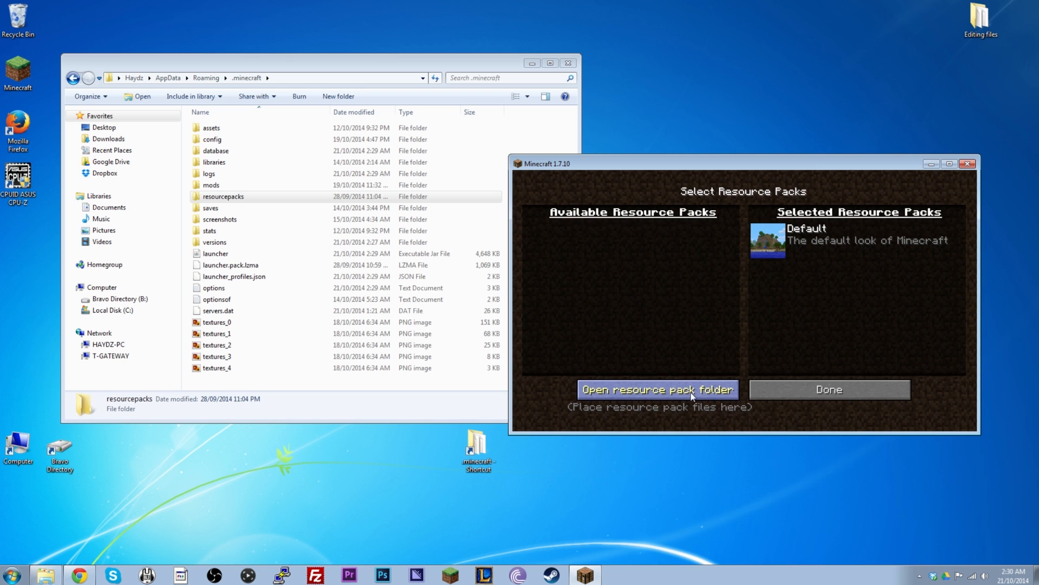
pyautogui.click(828, 388)
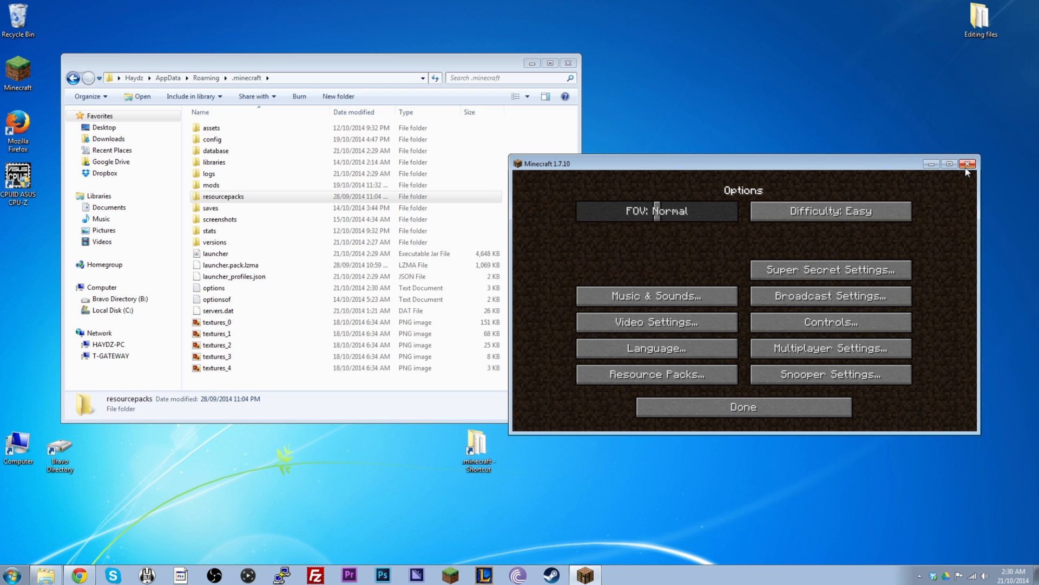
pyautogui.click(967, 164)
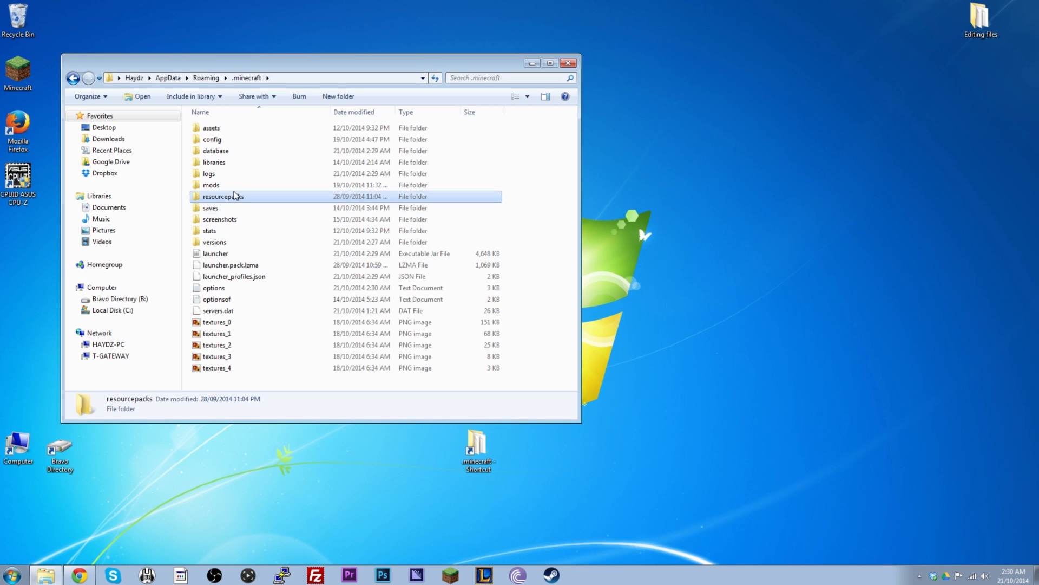
# Step: Enter the mods folder and remove the old Pixelmon jar
pyautogui.doubleClick(211, 185)
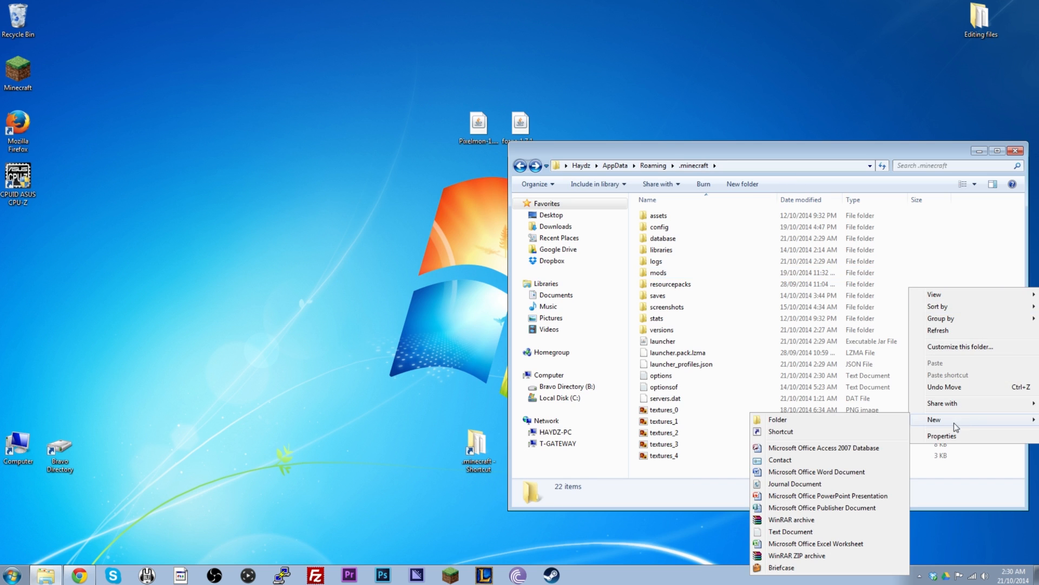
pyautogui.click(657, 273)
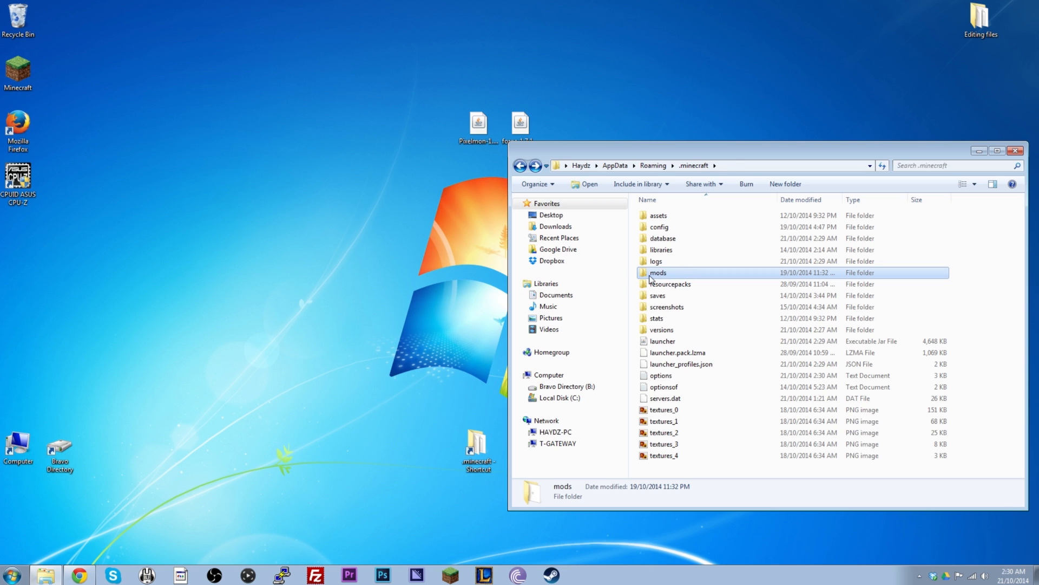
pyautogui.doubleClick(657, 273)
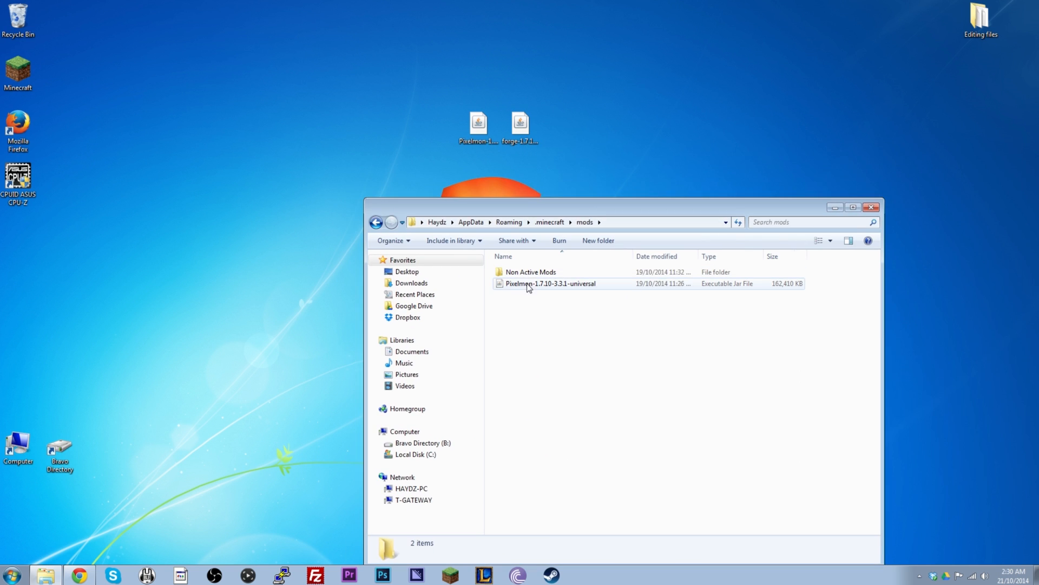
pyautogui.rightClick(551, 283)
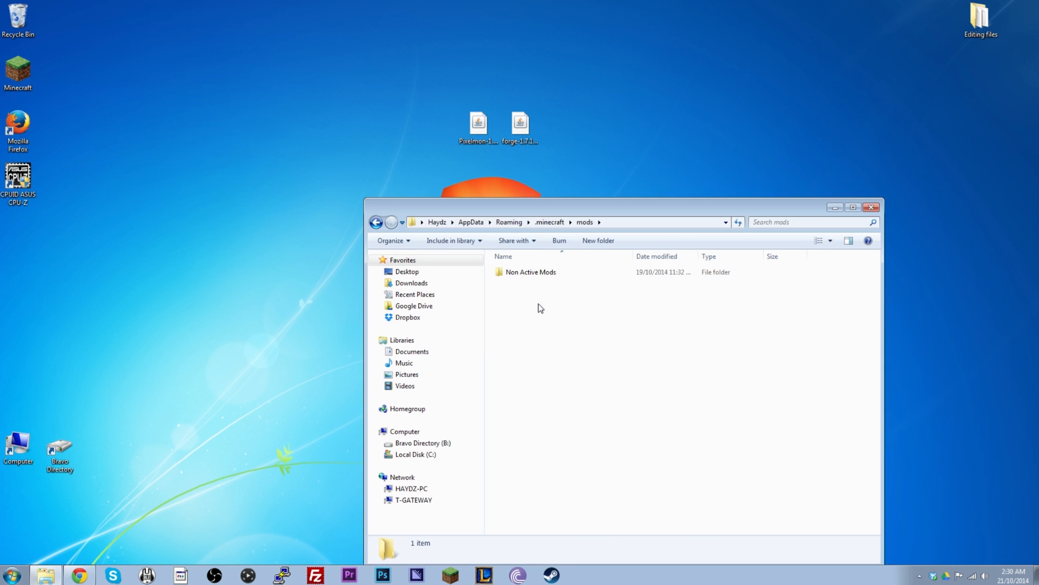
# Step: Check the Non Active Mods folder, then return to mods for the Pixelmon-1.7.10-3.3.1-universal jar
pyautogui.click(530, 272)
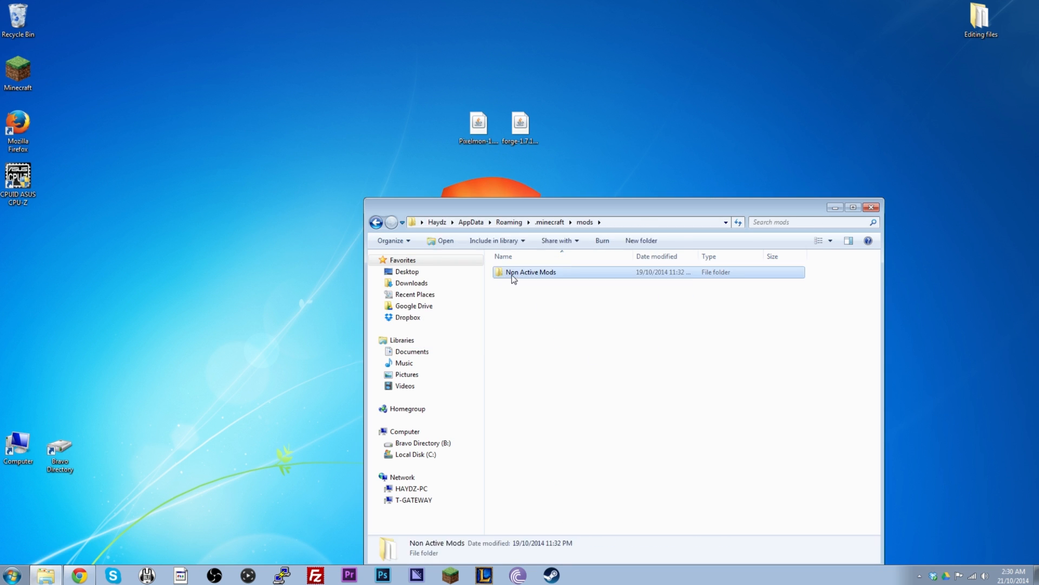
pyautogui.doubleClick(529, 272)
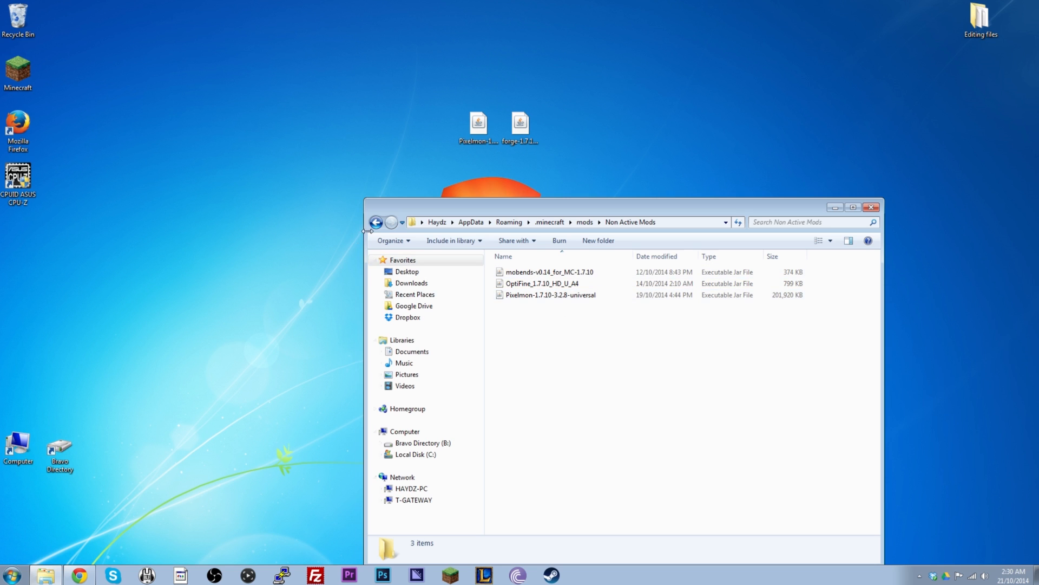
pyautogui.click(376, 222)
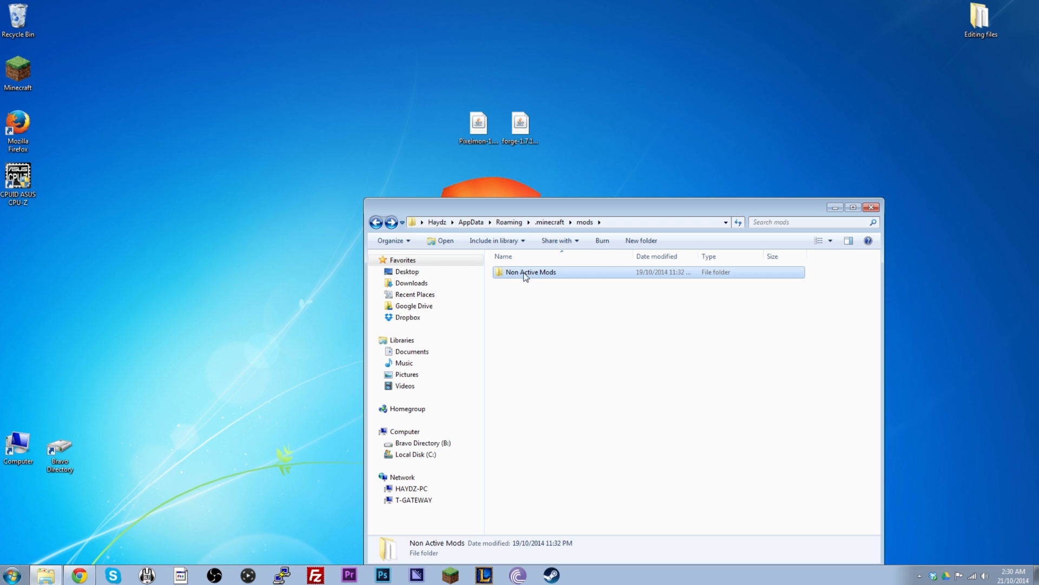
pyautogui.moveTo(518, 280)
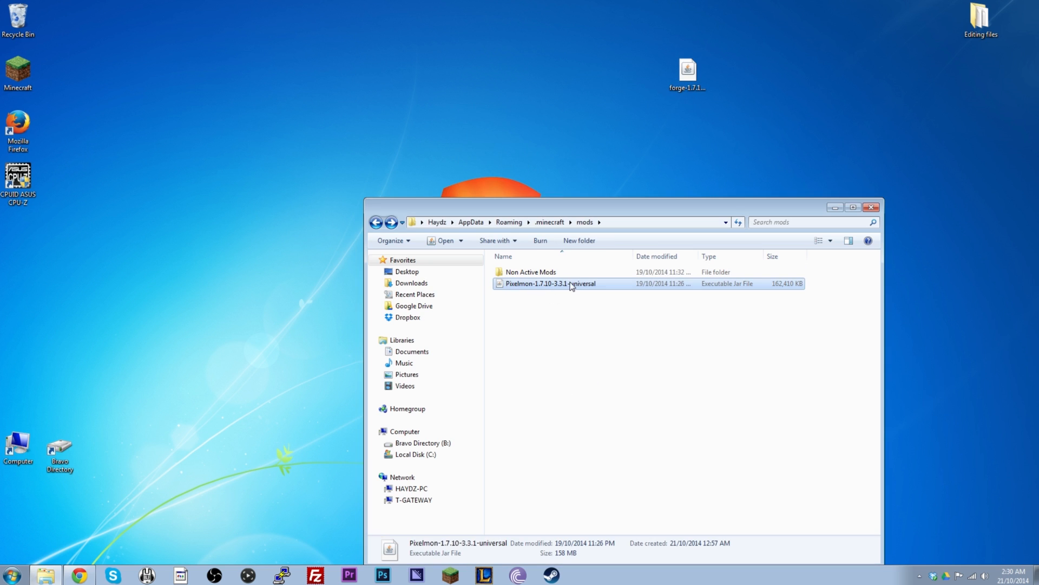
pyautogui.moveTo(570, 291)
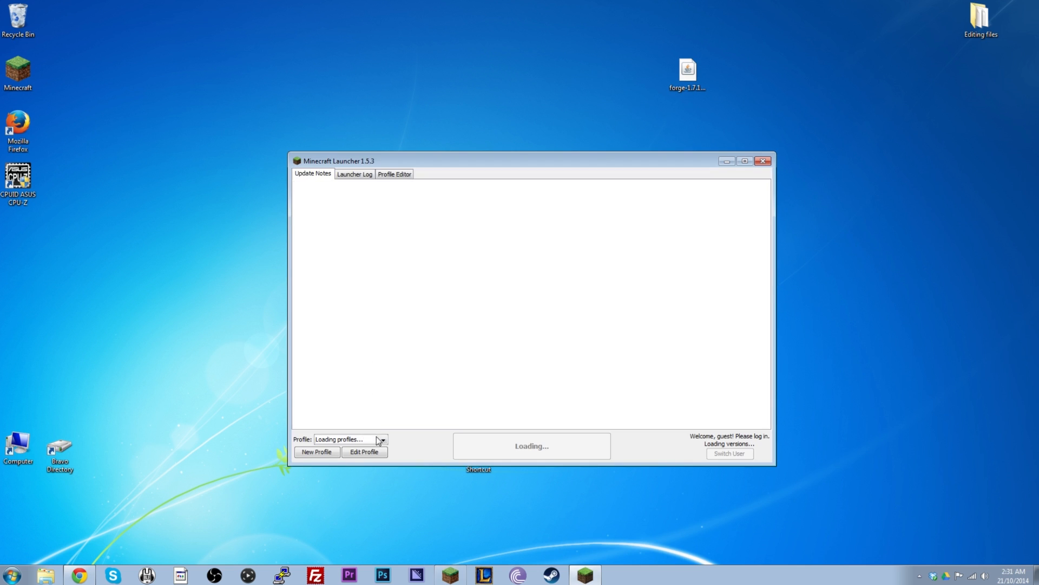
# Step: Choose the Forge profile in the launcher and start the game
pyautogui.click(381, 439)
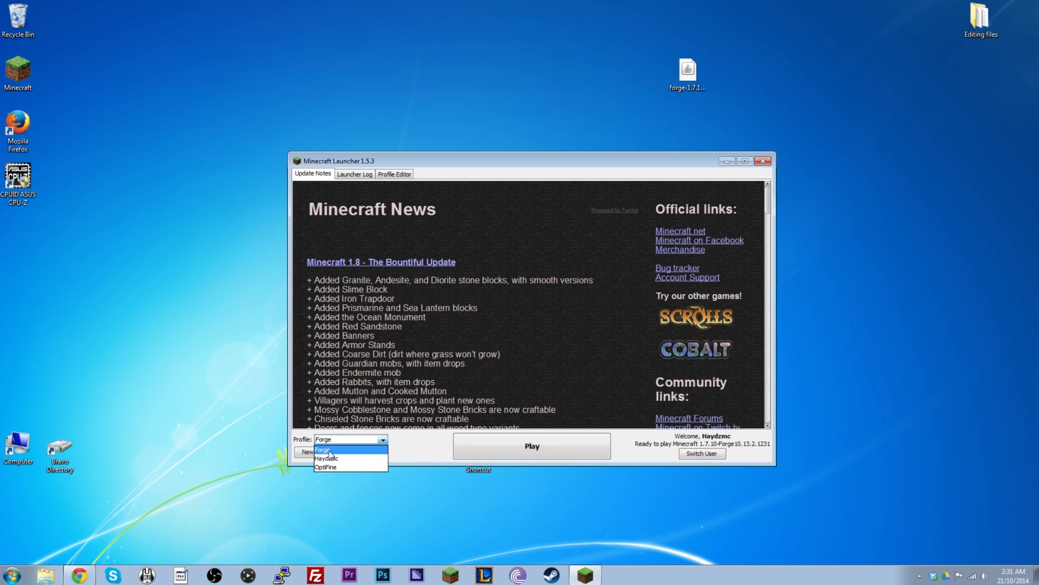
pyautogui.click(322, 448)
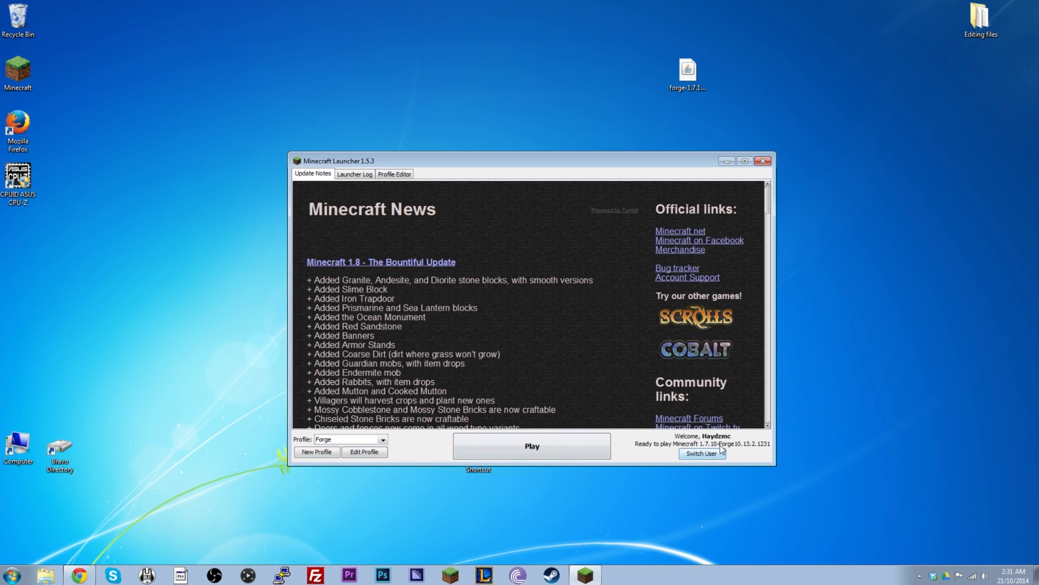
pyautogui.click(531, 444)
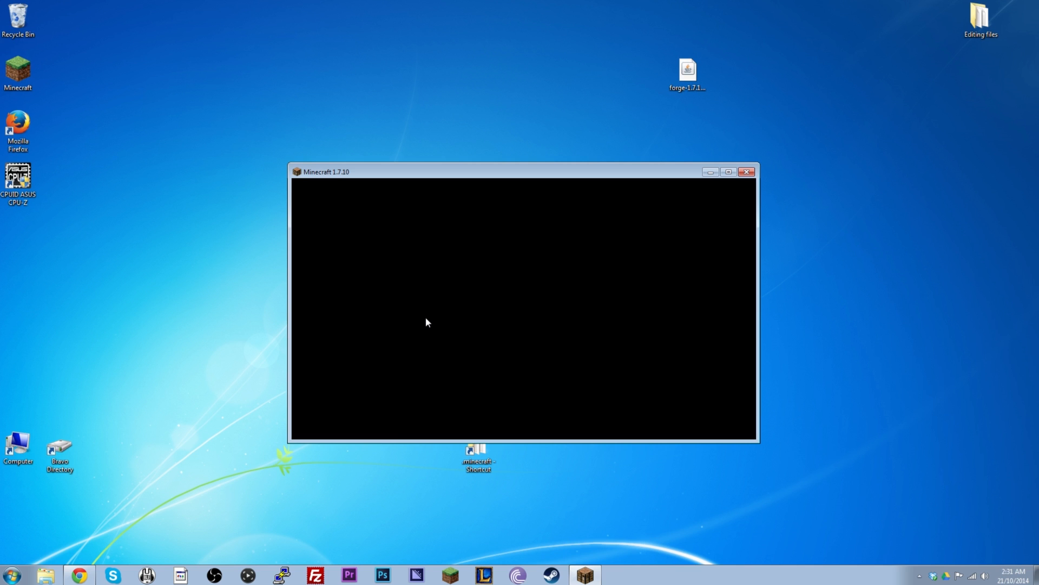
pyautogui.moveTo(476, 312)
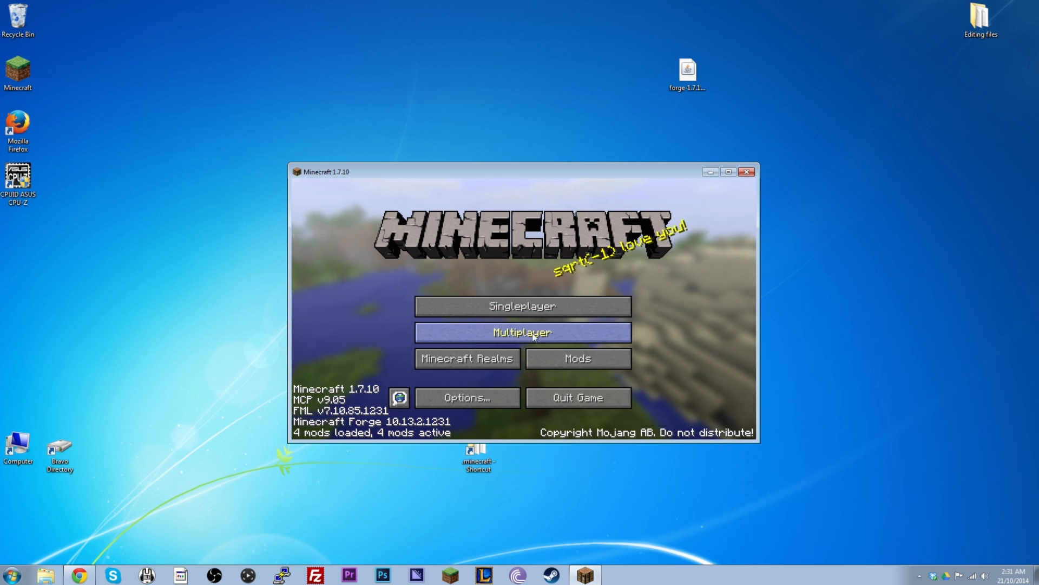
# Step: Confirm Pixelmon appears in the loaded mods, then join the Kanto Region server
pyautogui.click(576, 359)
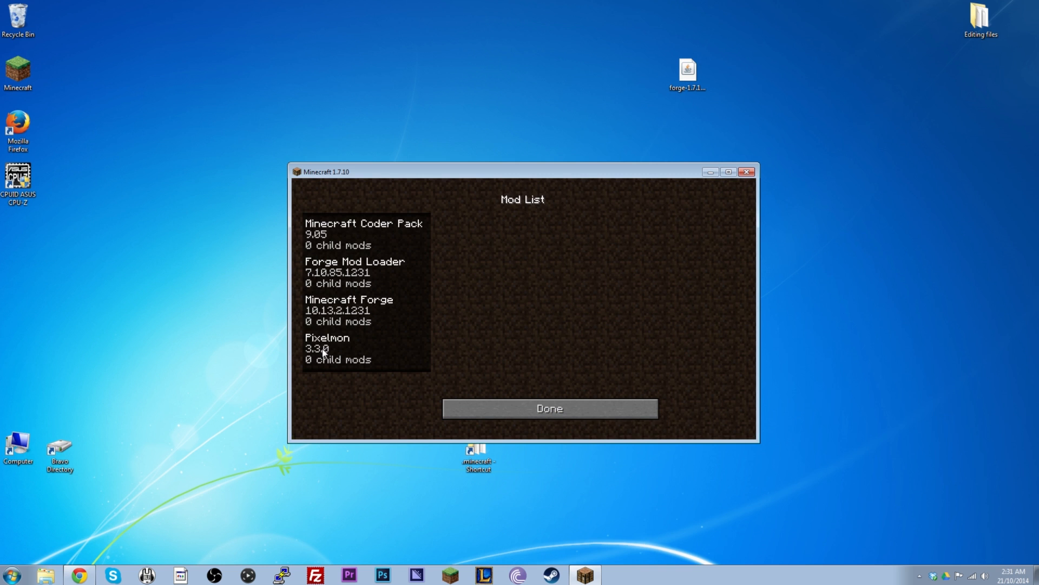
pyautogui.moveTo(325, 262)
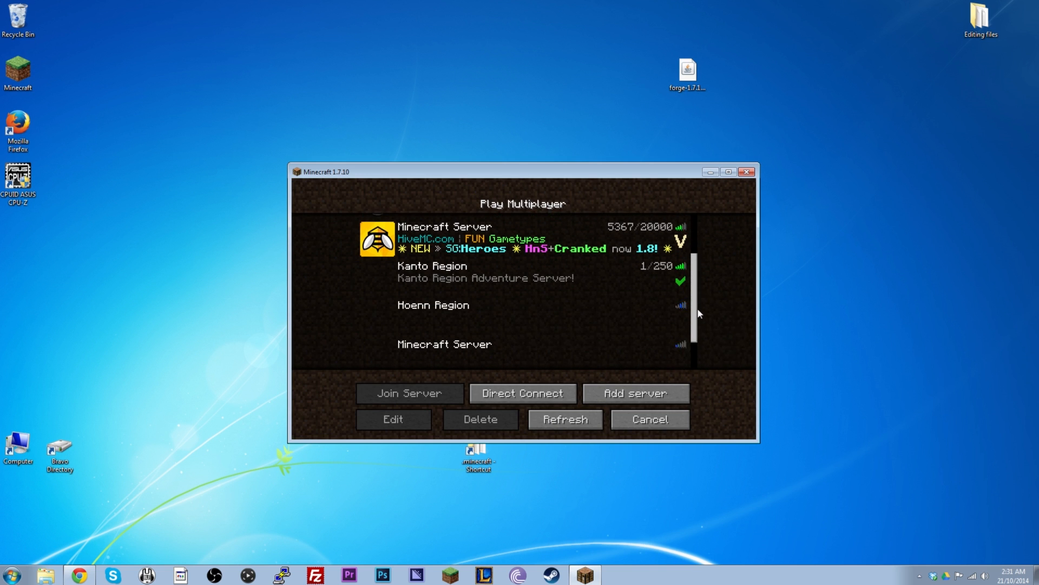
pyautogui.scroll(-3)
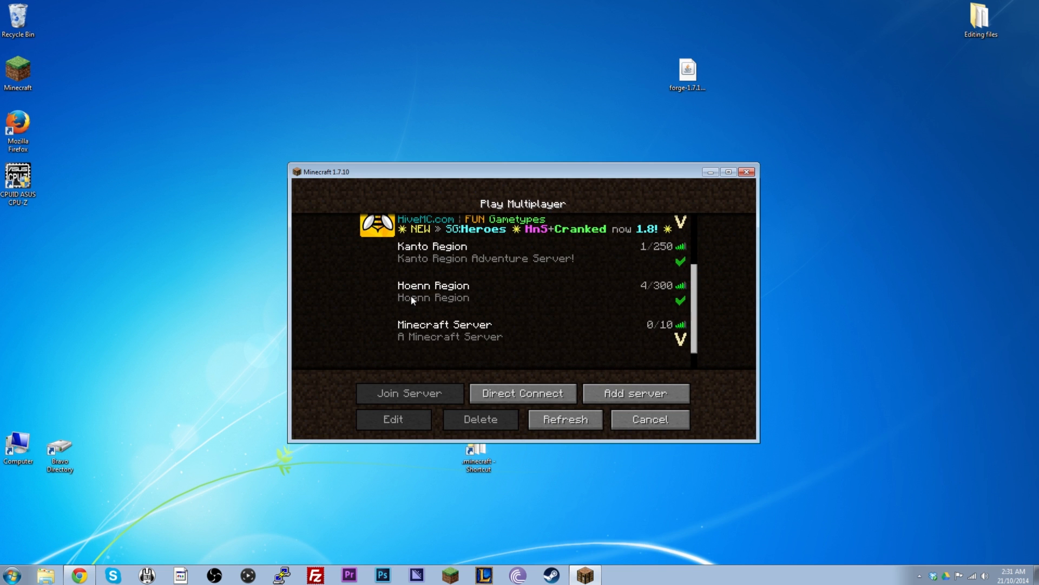
pyautogui.moveTo(483, 312)
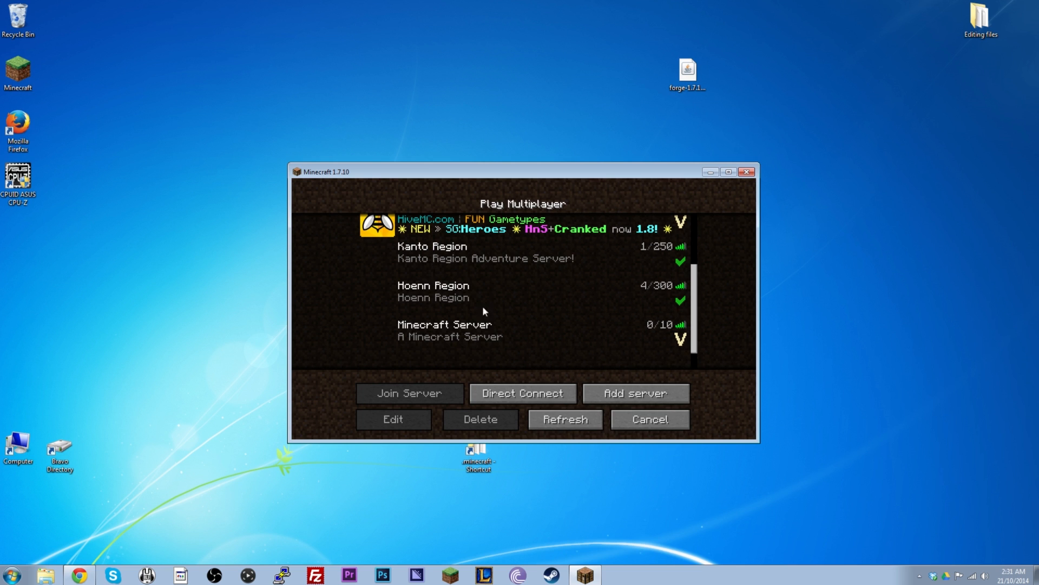
pyautogui.moveTo(501, 293)
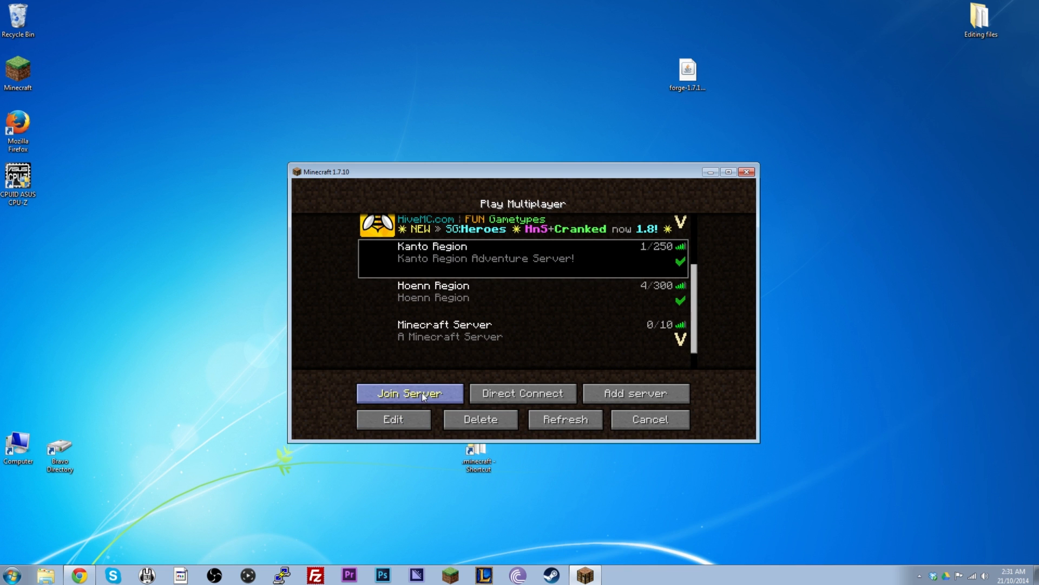
pyautogui.click(409, 393)
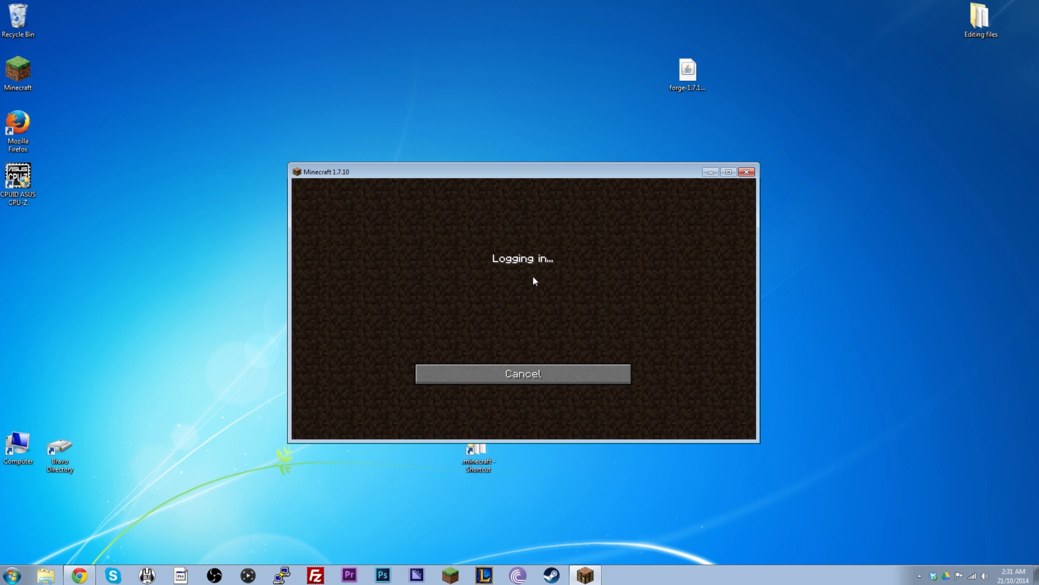
pyautogui.moveTo(530, 296)
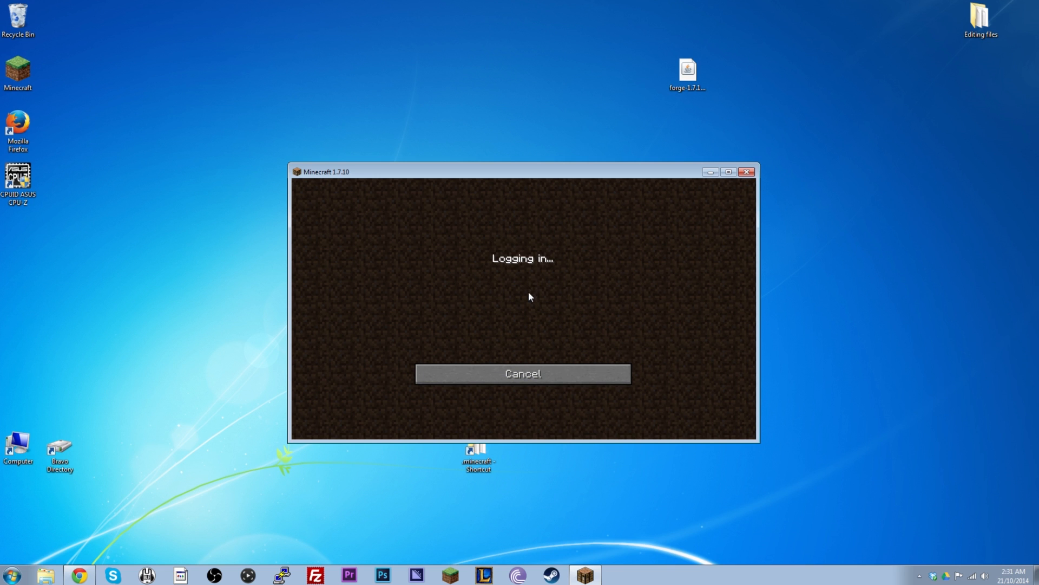
pyautogui.moveTo(813, 479)
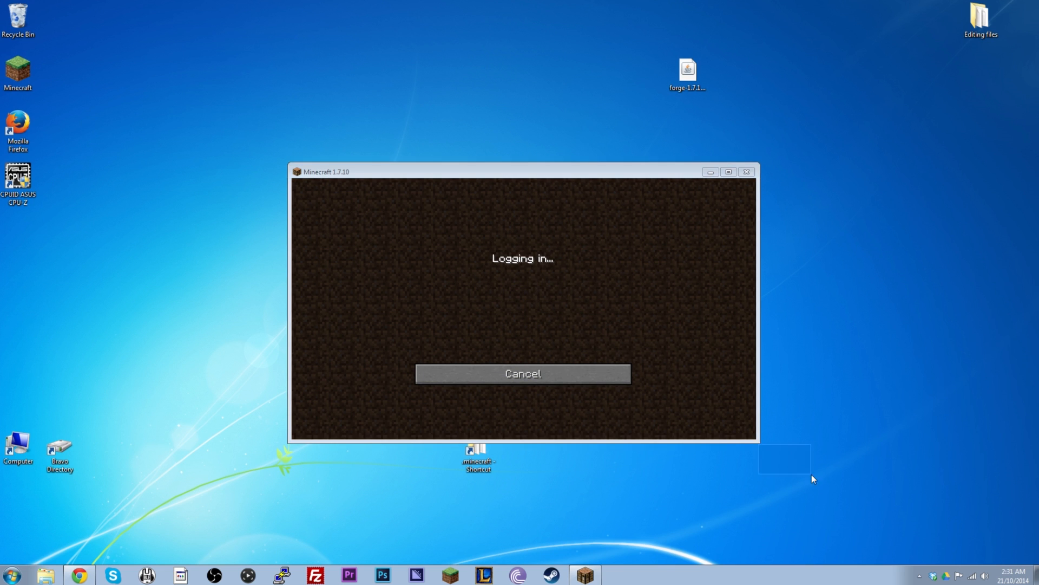